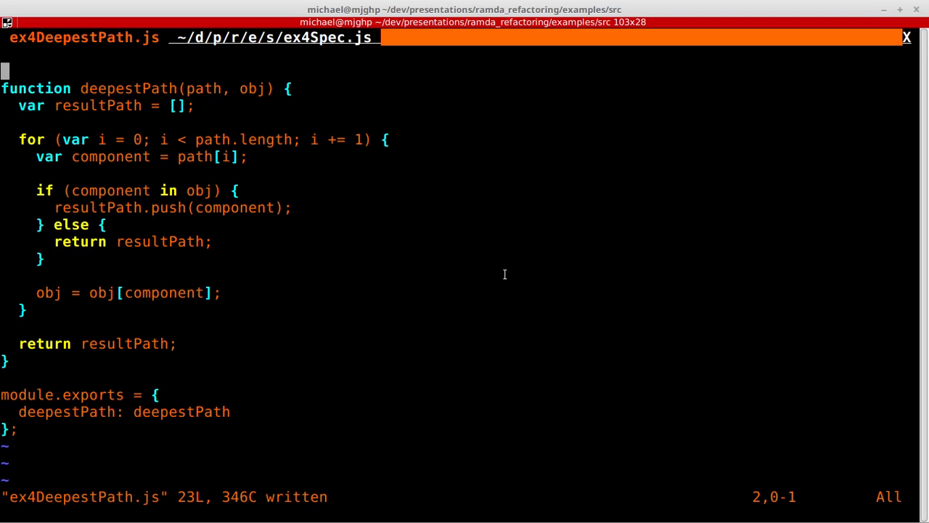
Step: Mark the resultPath, for loop, component check and return lines of deepestPath's loop
{"action": "key", "text": "V"}
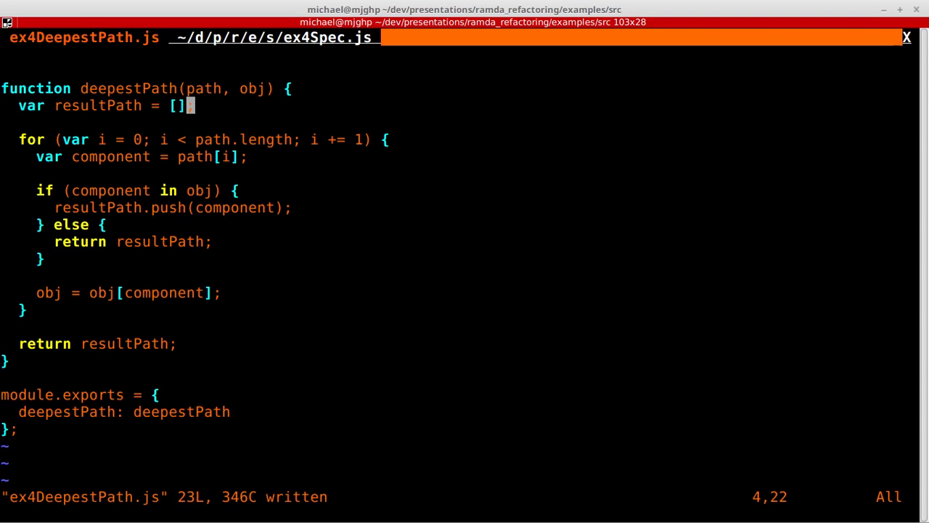
{"action": "key", "text": "V"}
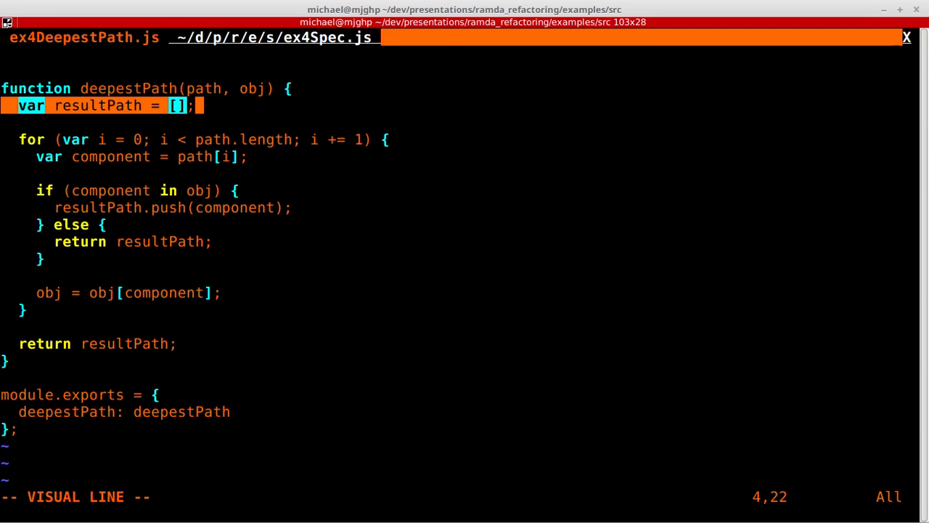
{"action": "key", "text": "Escape"}
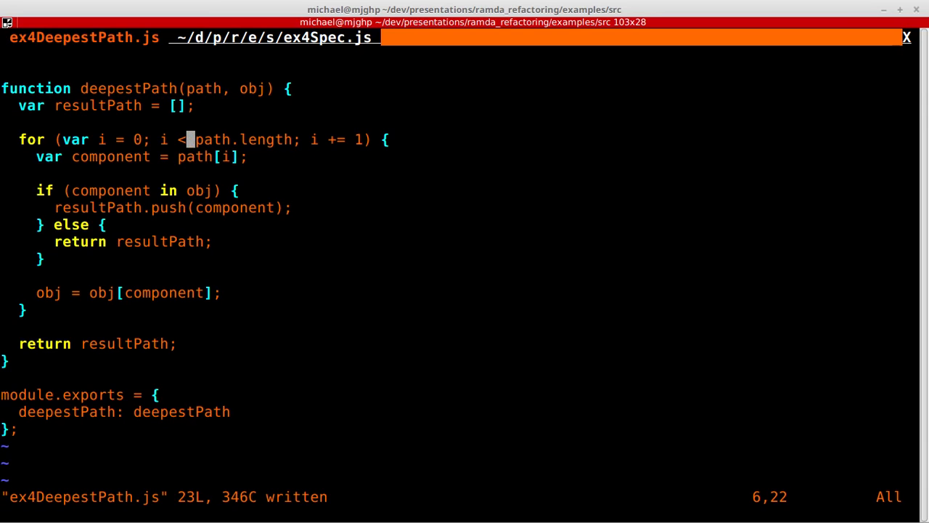
{"action": "key", "text": "V"}
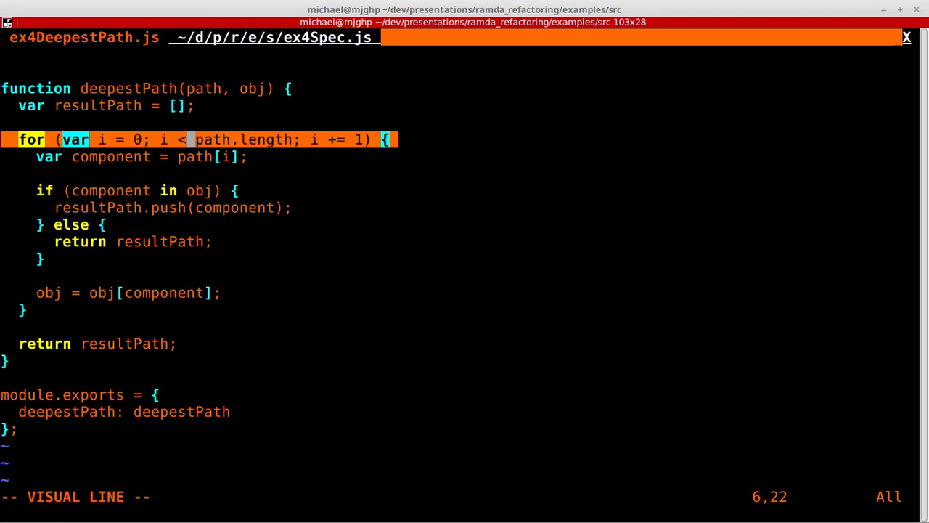
{"action": "key", "text": "j"}
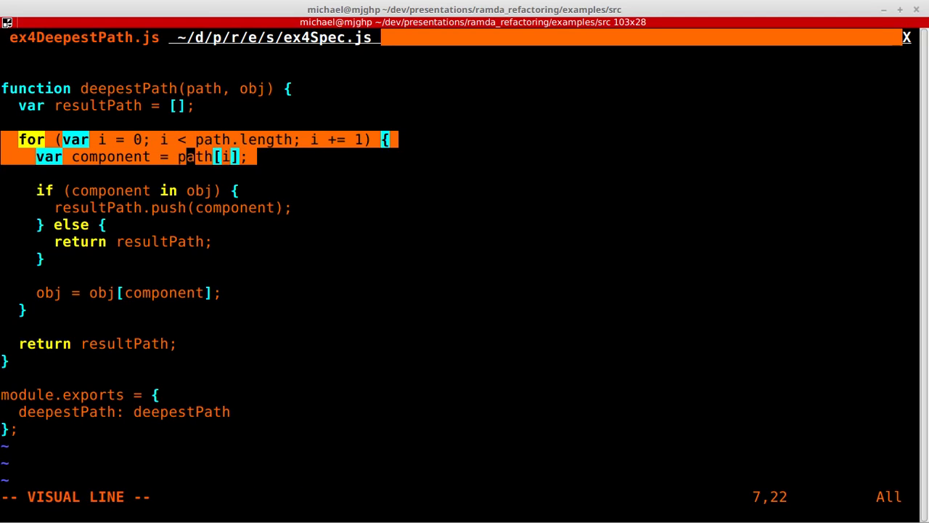
{"action": "key", "text": "Escape"}
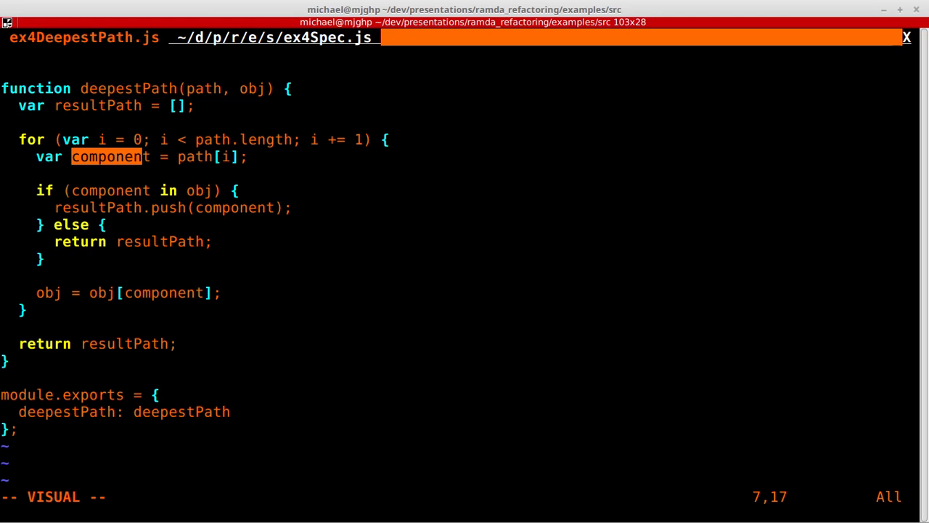
{"action": "key", "text": "V"}
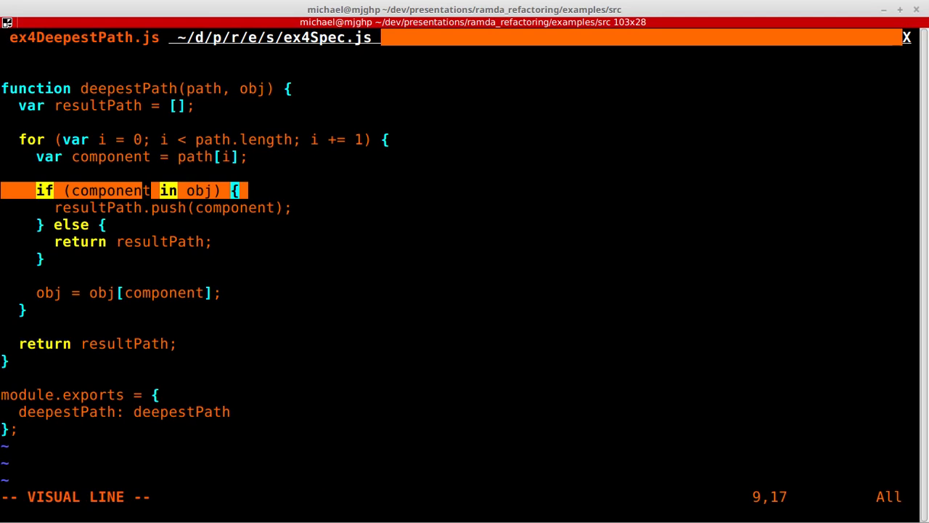
{"action": "key", "text": "j"}
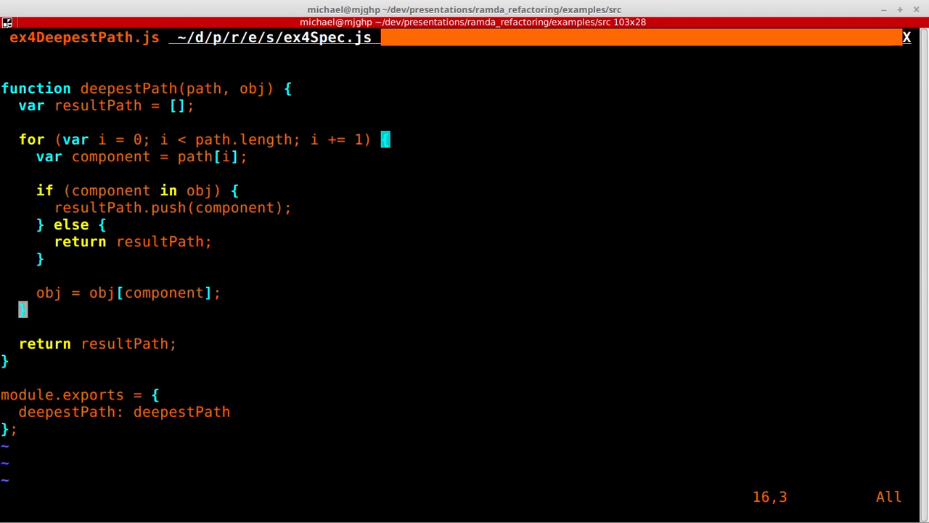
{"action": "key", "text": "V"}
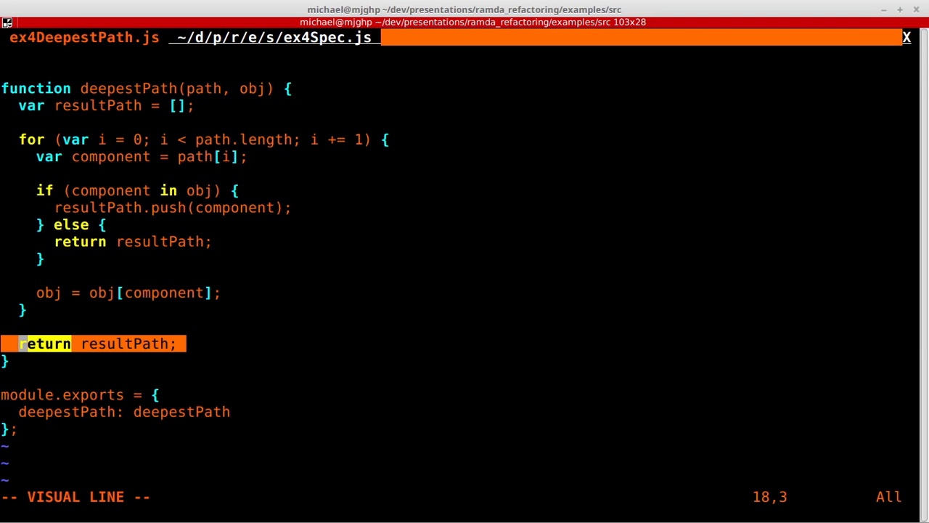
{"action": "key", "text": "Escape"}
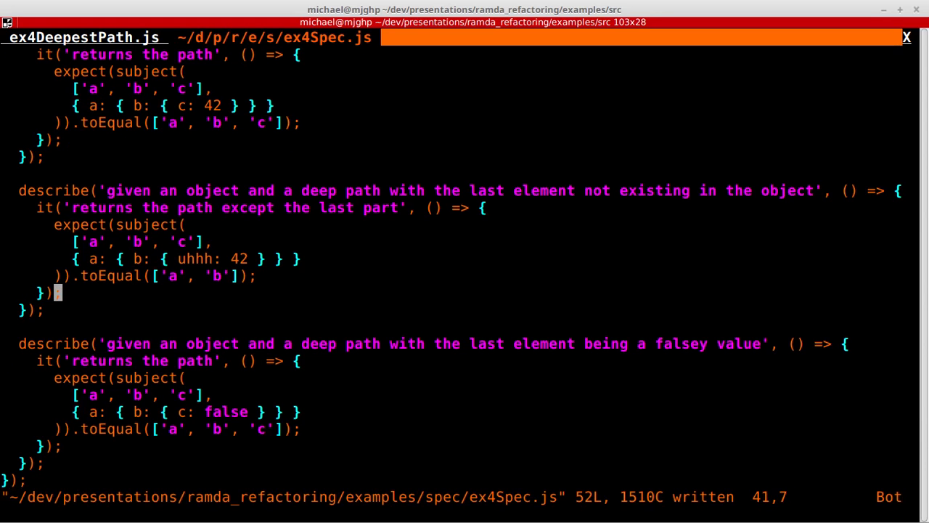
Step: Change the loop start index from 0 to 1 and run the test suite
{"action": "key", "text": "gg"}
{"action": "type", "text": ":!"}
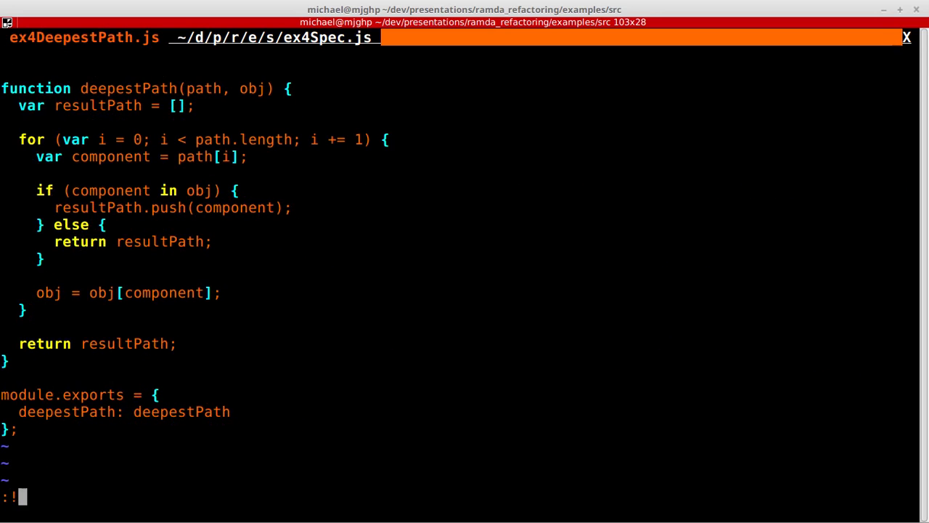
{"action": "type", "text": "npm t"}
{"action": "key", "text": "Return"}
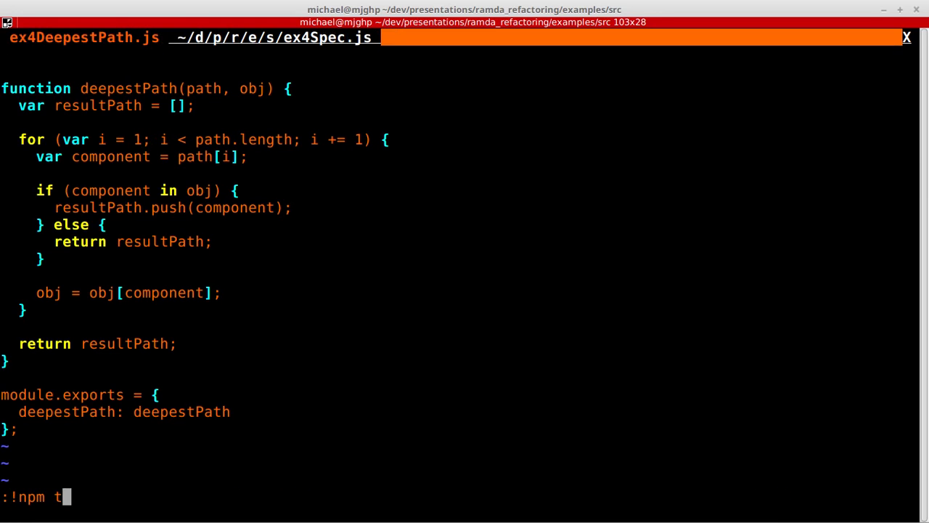
{"action": "key", "text": "Return"}
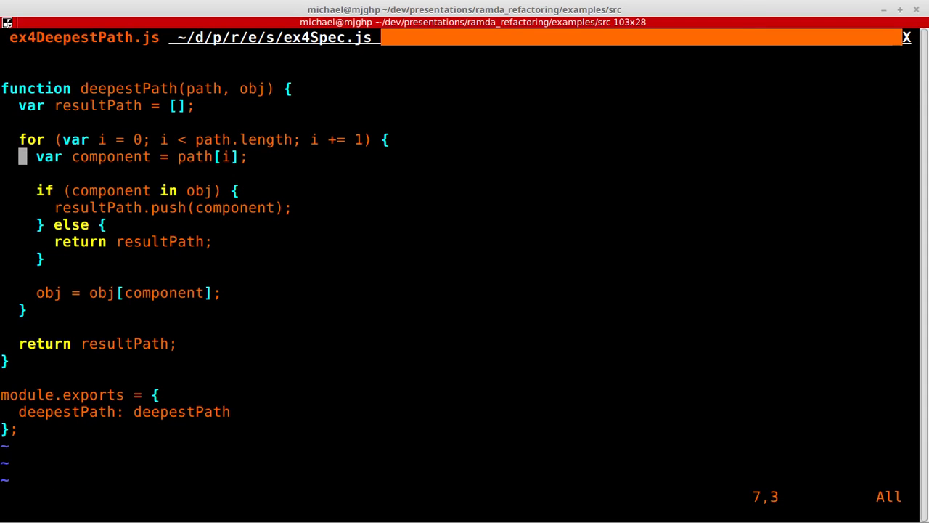
Step: Save the restored file and begin 'function hasPath(path,' on a new top line
{"action": "key", "text": "Up"}
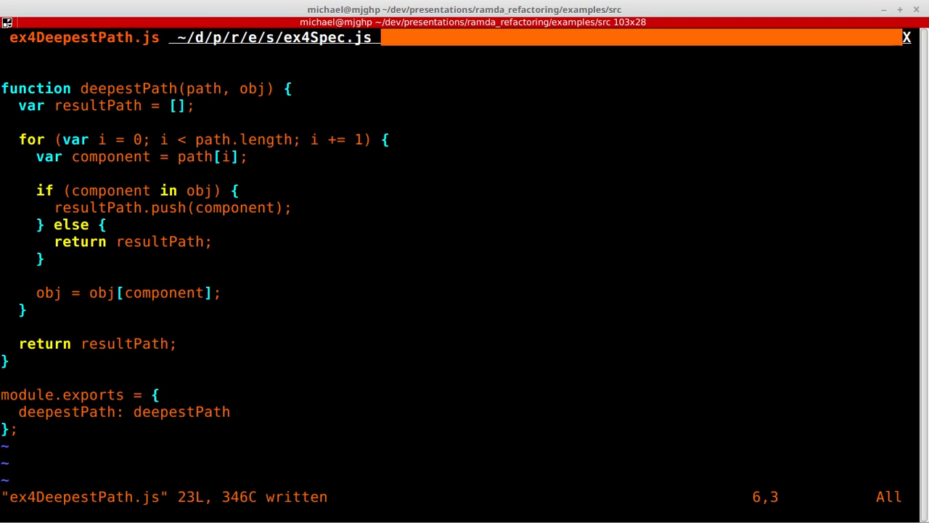
{"action": "key", "text": "gg"}
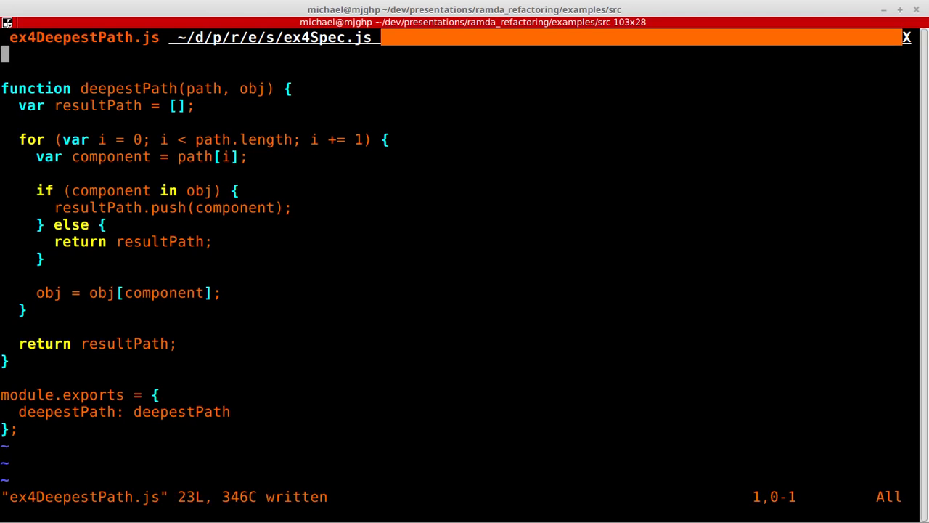
{"action": "key", "text": "O"}
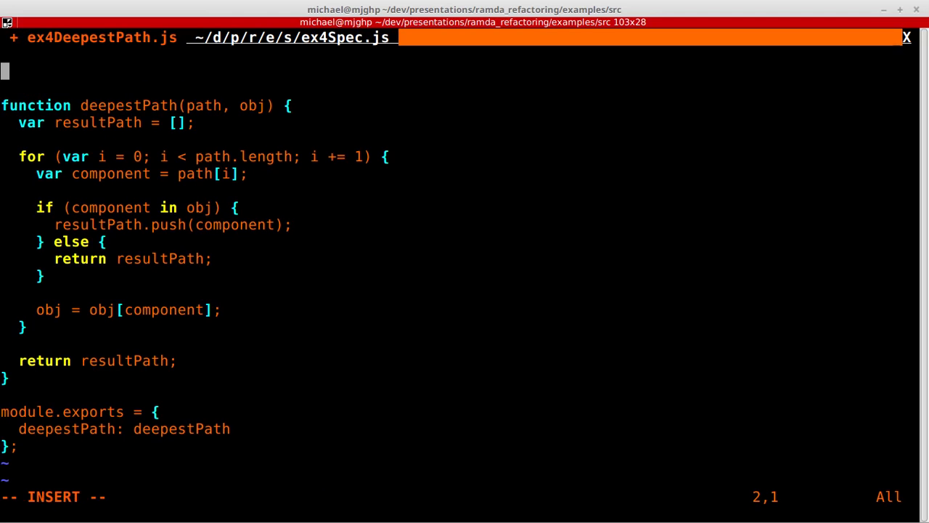
{"action": "type", "text": "function"}
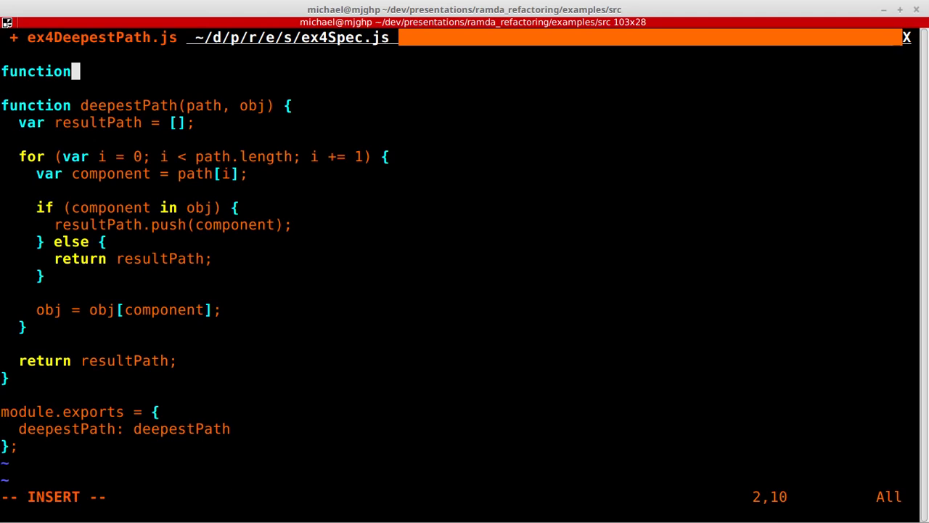
{"action": "type", "text": "hasPath()"}
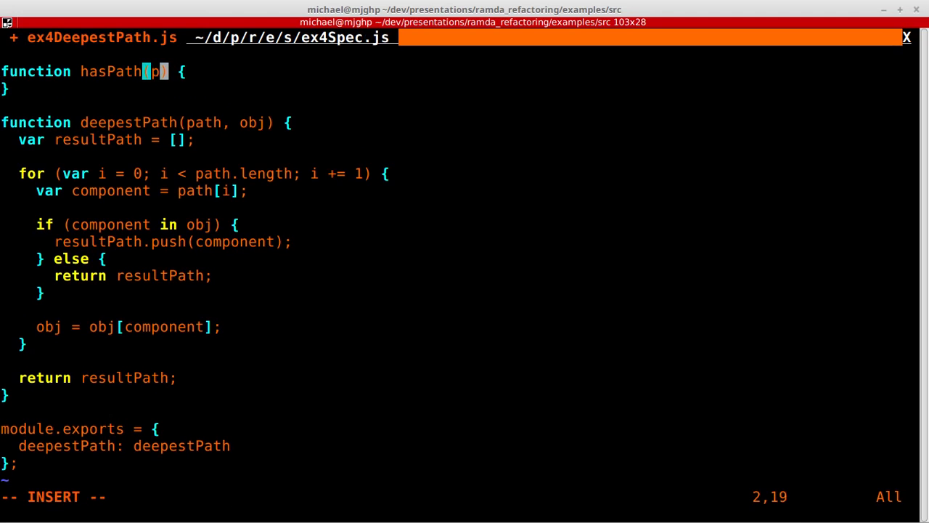
{"action": "type", "text": "ath, obj"}
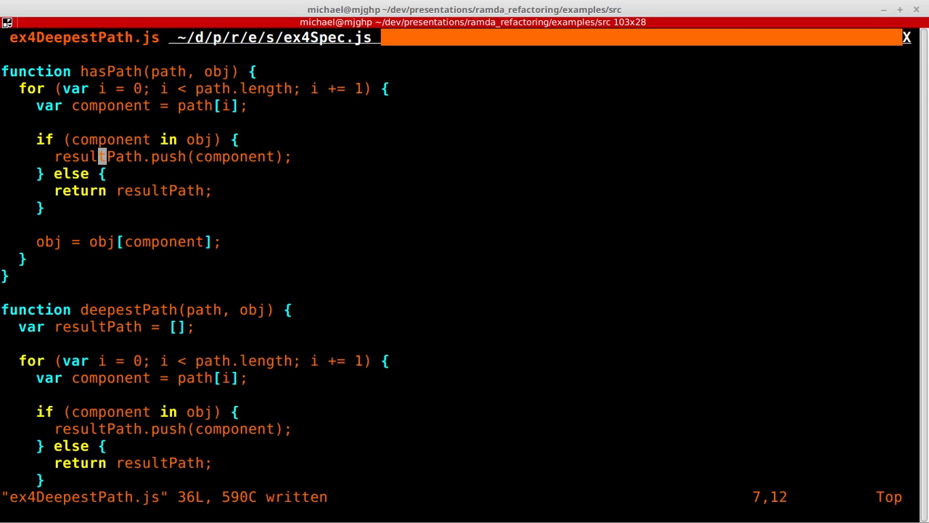
Step: Rework hasPath's loop to step into obj[component], returning false when missing, then add return true
{"action": "key", "text": "V"}
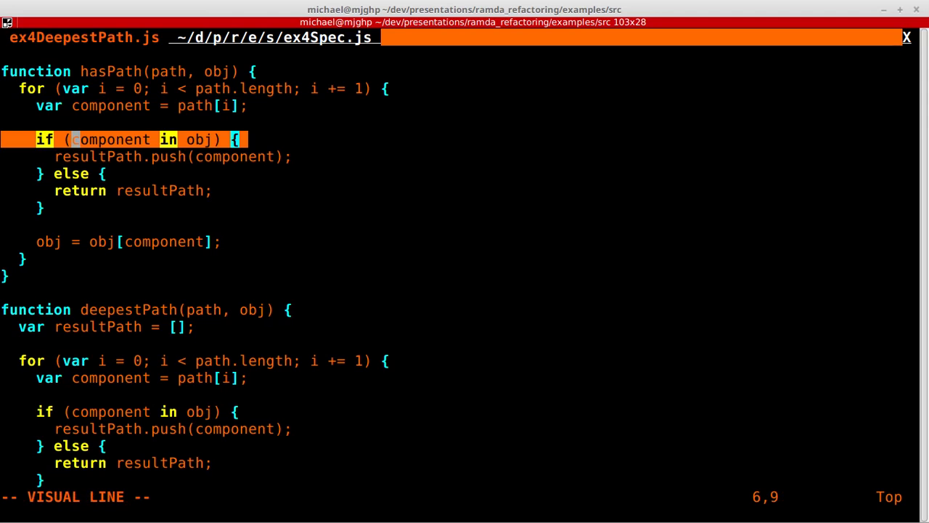
{"action": "key", "text": "Escape"}
{"action": "type", "text": "fals"}
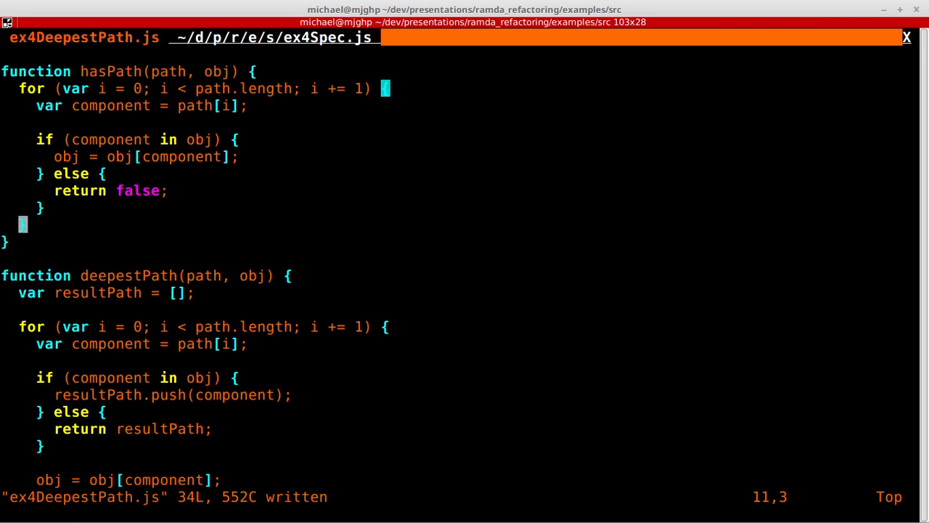
{"action": "type", "text": "return true;"}
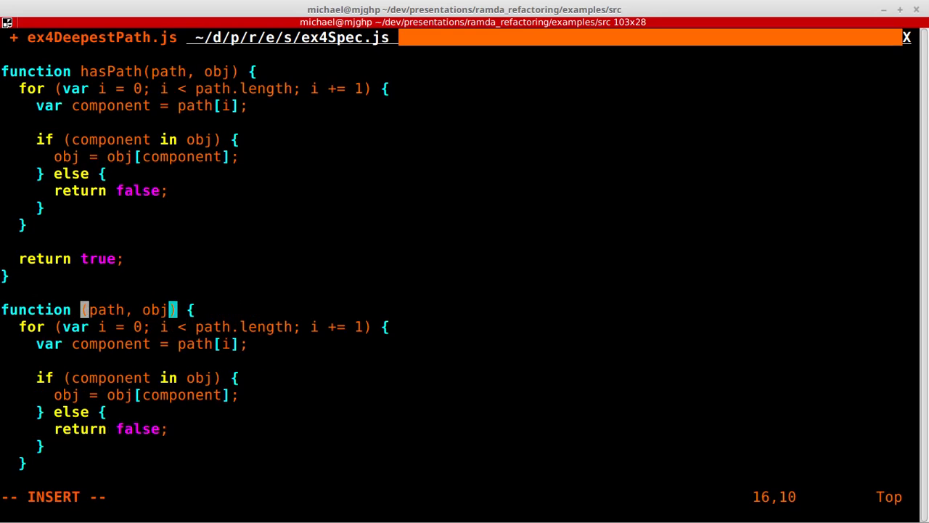
Step: Add allButLast(values) returning values.slice(0, values.length-1), correcting the 'slicke' typo
{"action": "type", "text": "allButLast"}
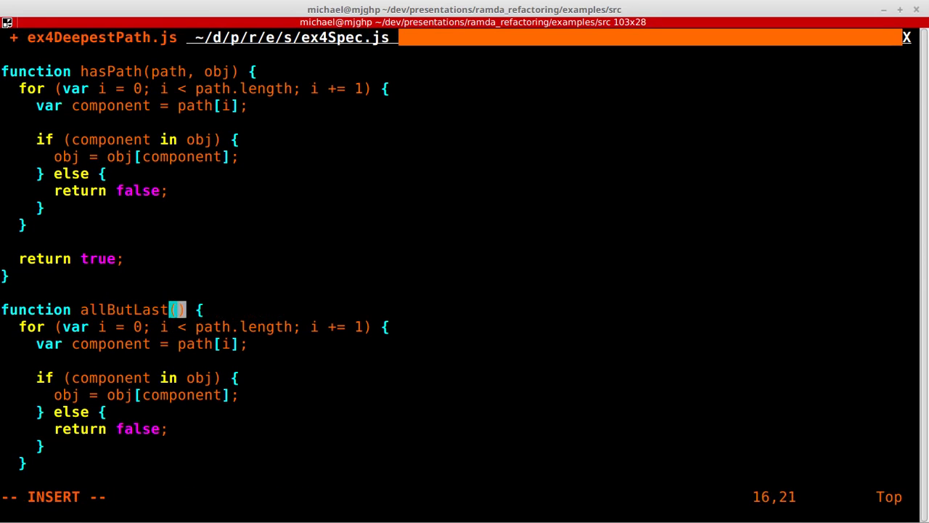
{"action": "type", "text": "values"}
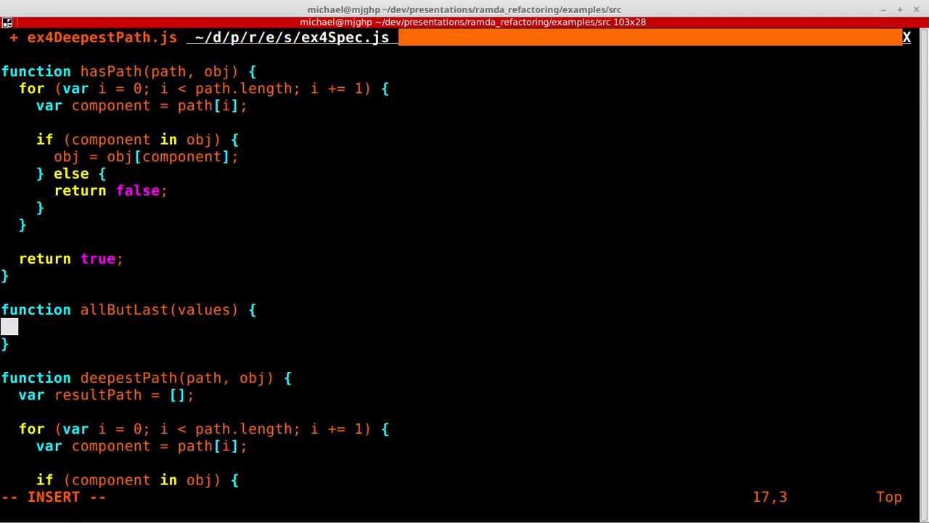
{"action": "type", "text": "r"}
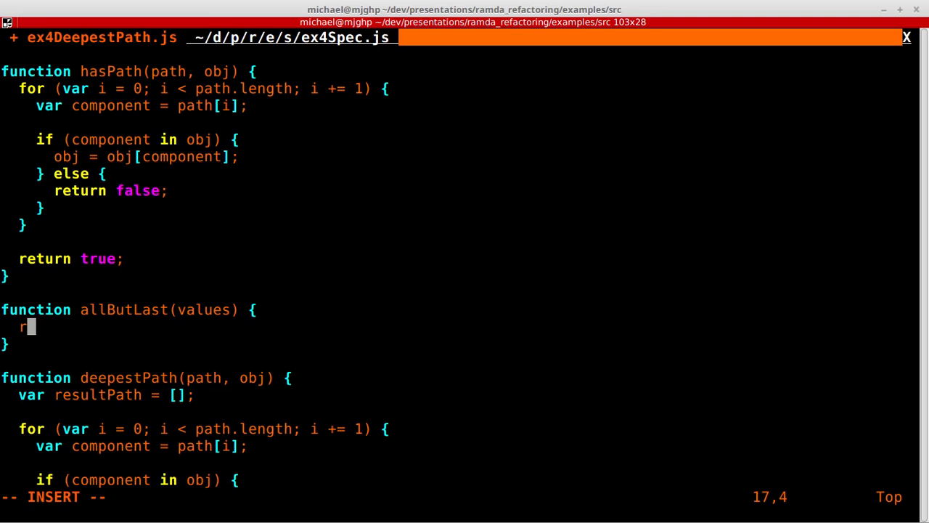
{"action": "type", "text": "eturn valu"}
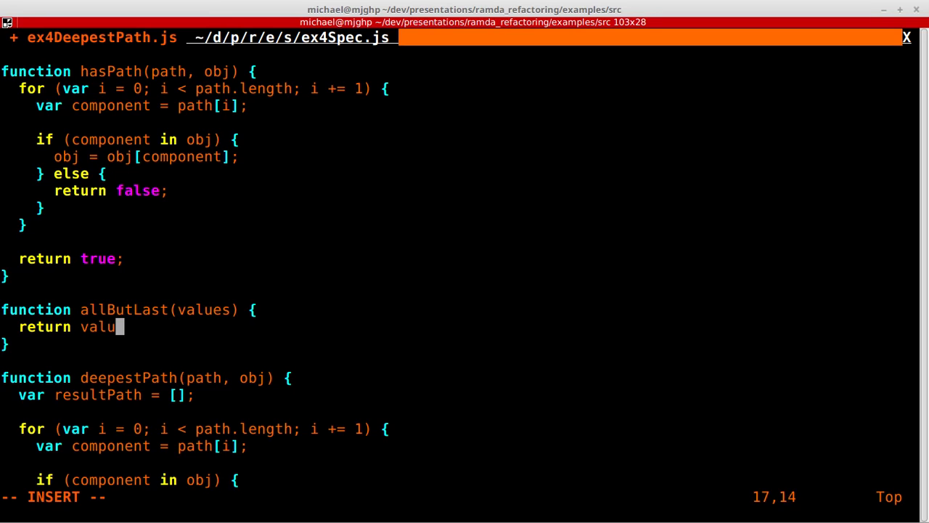
{"action": "type", "text": "es."}
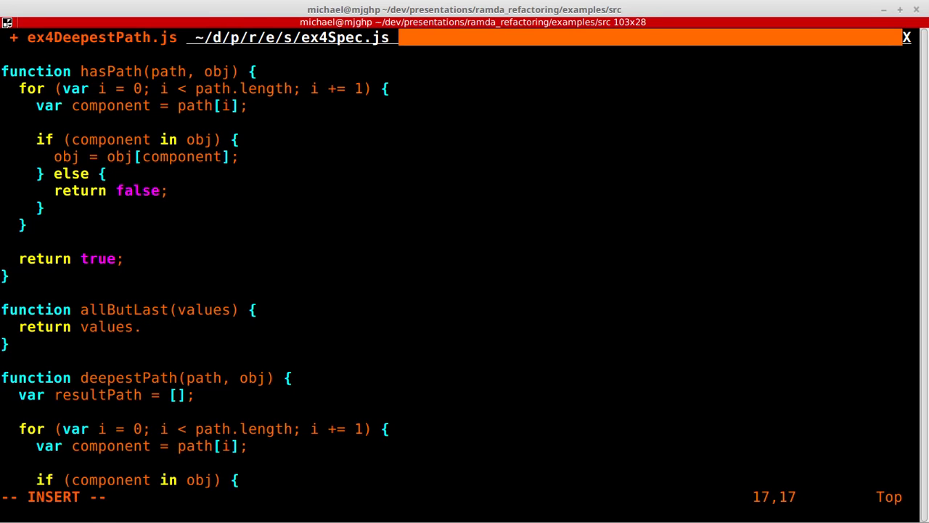
{"action": "type", "text": "slicke("}
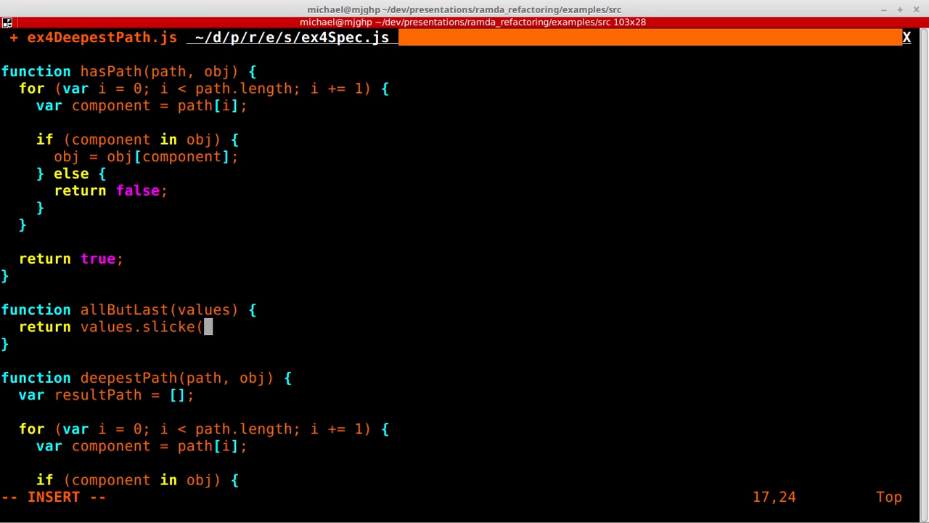
{"action": "key", "text": "BackSpace"}
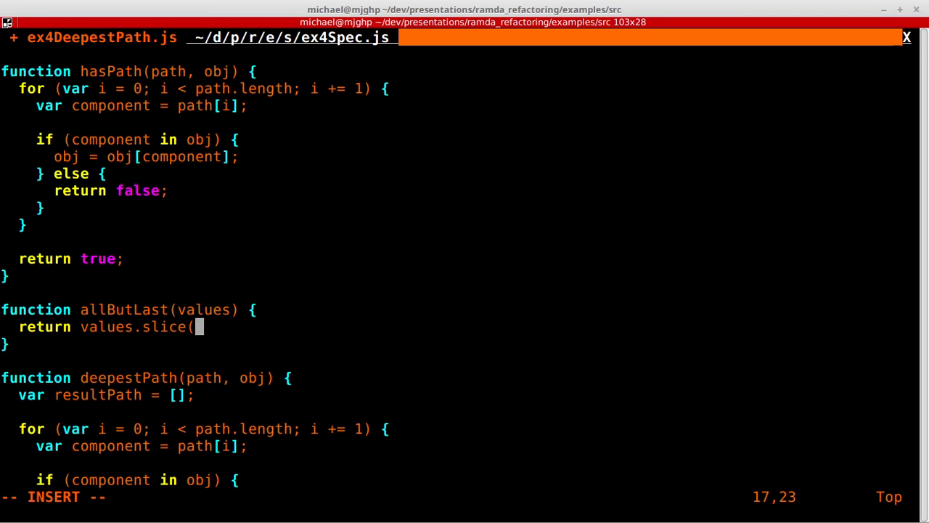
{"action": "type", "text": "0,"}
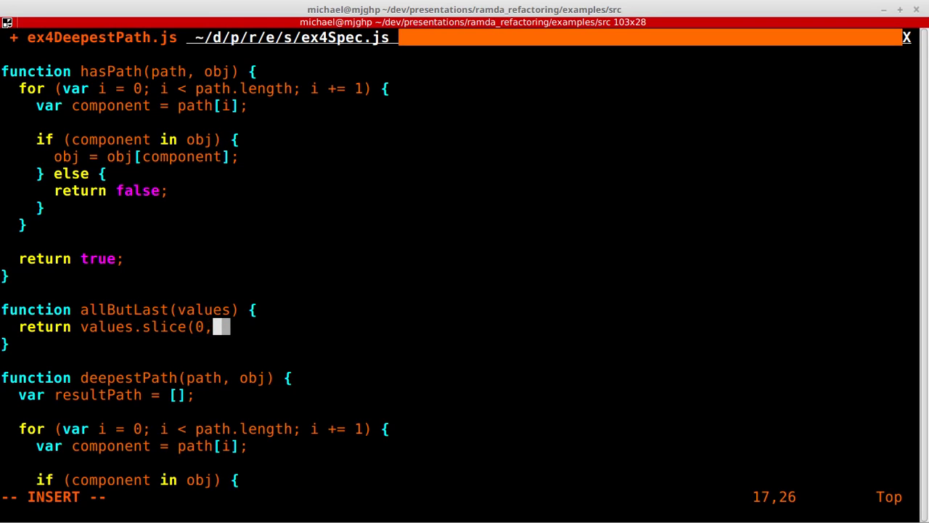
{"action": "type", "text": "values"}
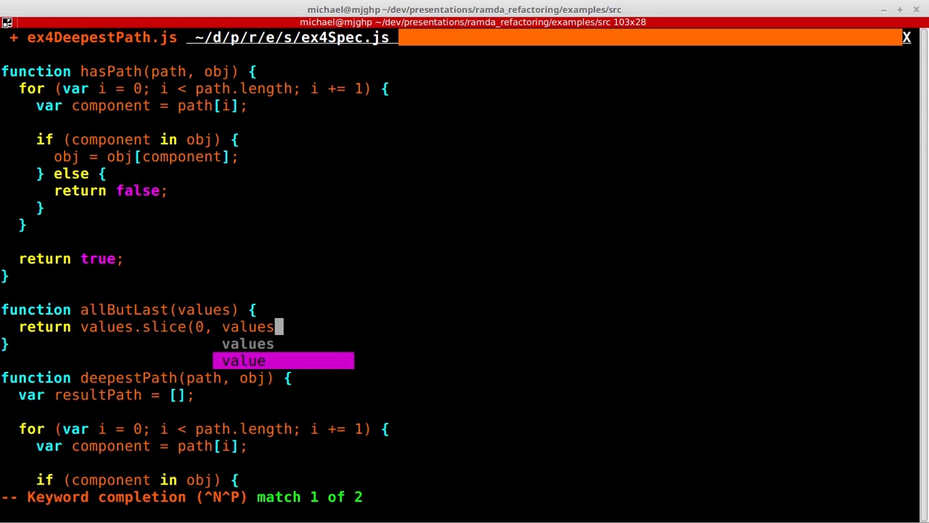
{"action": "type", "text": ".length--"}
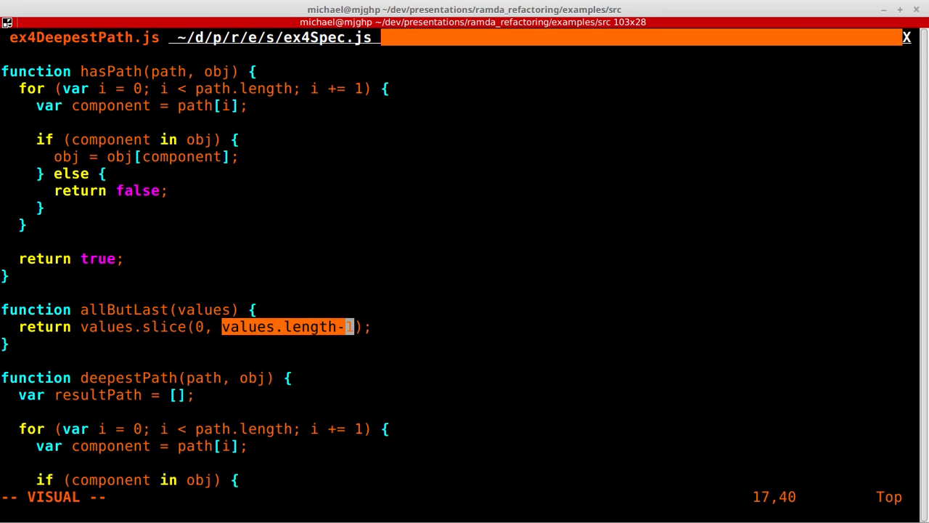
{"action": "key", "text": "Escape"}
{"action": "type", "text": ":!"}
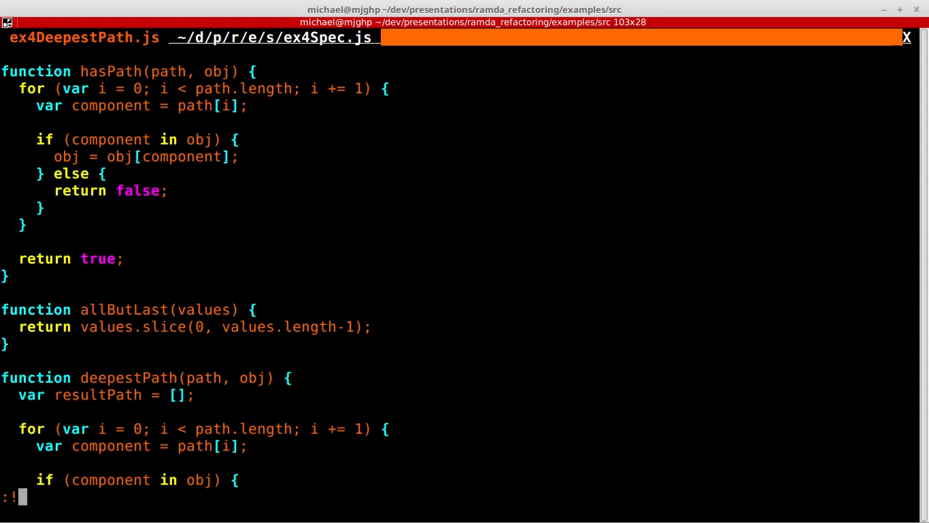
Step: Save the file and scroll down to deepestPath's old loop body
{"action": "key", "text": "Return"}
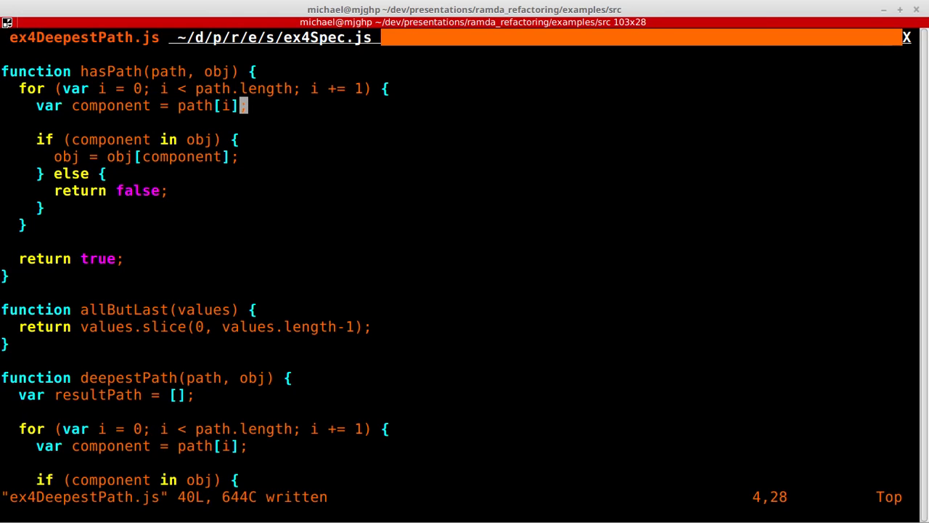
{"action": "scroll", "scroll_direction": "down", "scroll_amount": 3}
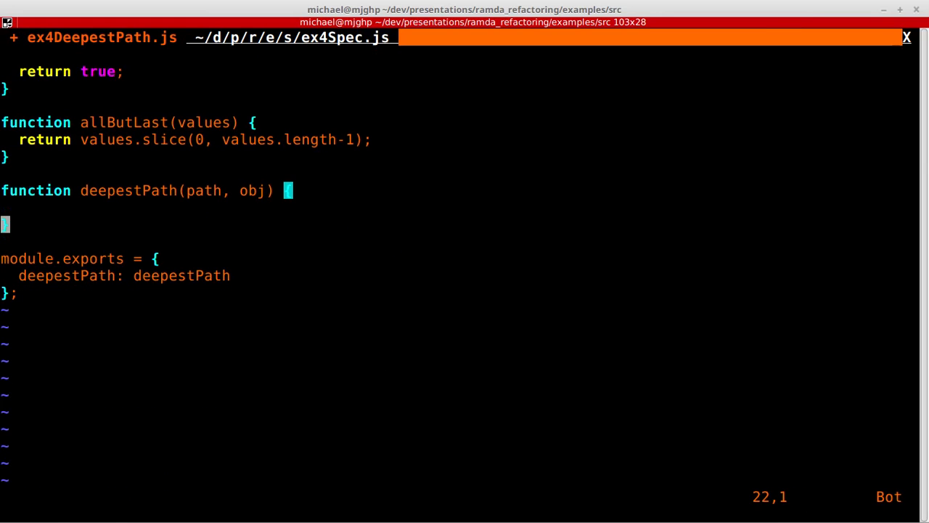
Step: Write while (!hasPath(path, obj)) path = allButLast(path); then return path in deepestPath
{"action": "key", "text": "dd"}
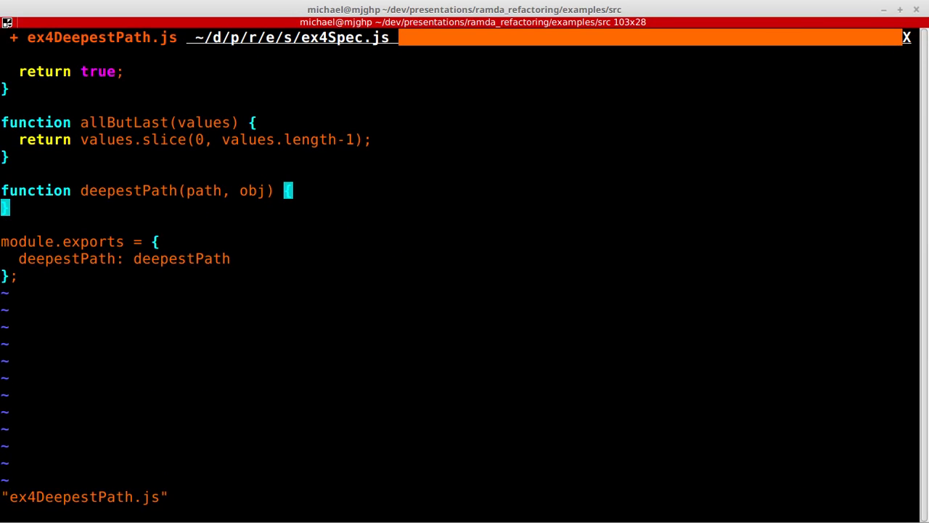
{"action": "type", "text": "while ()"}
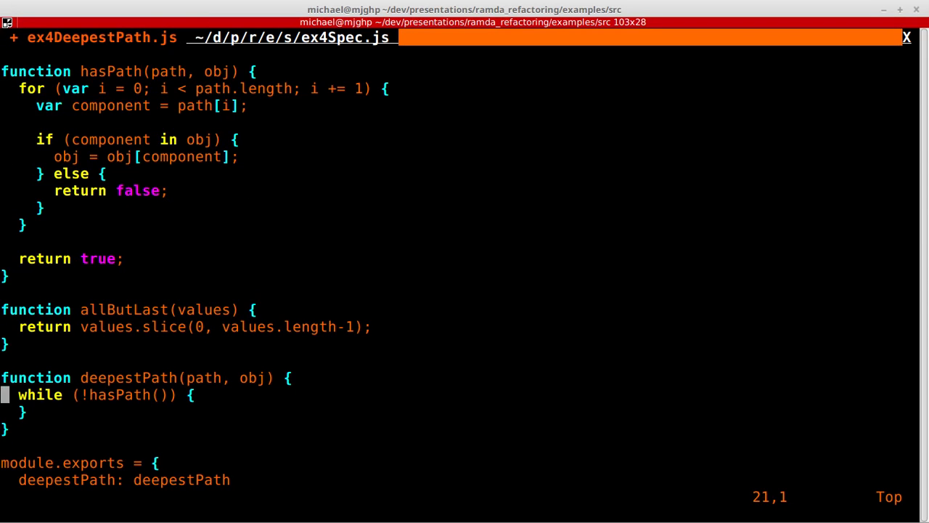
{"action": "type", "text": "path, obj"}
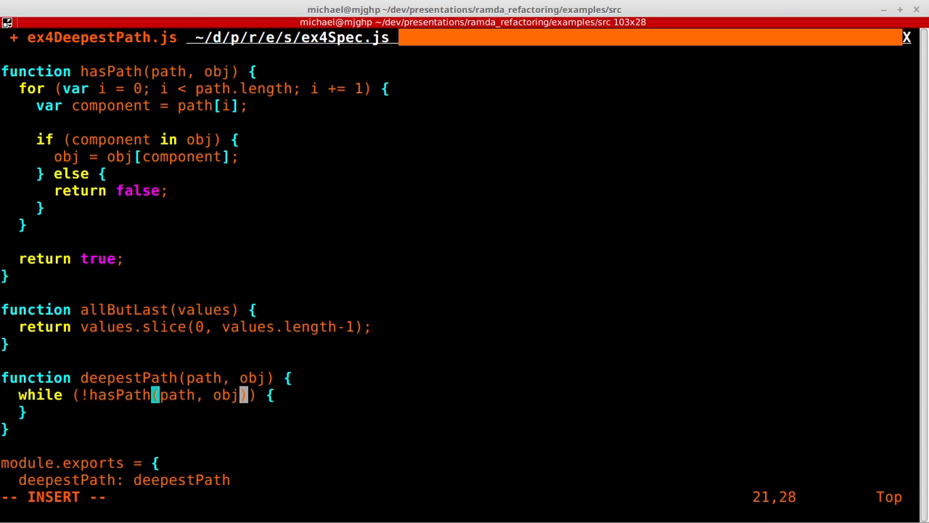
{"action": "key", "text": "Return"}
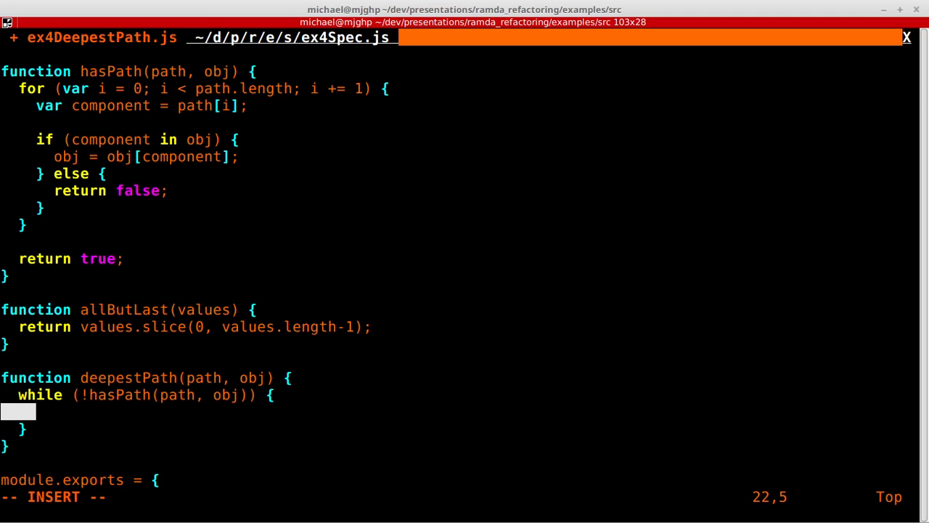
{"action": "type", "text": "path"}
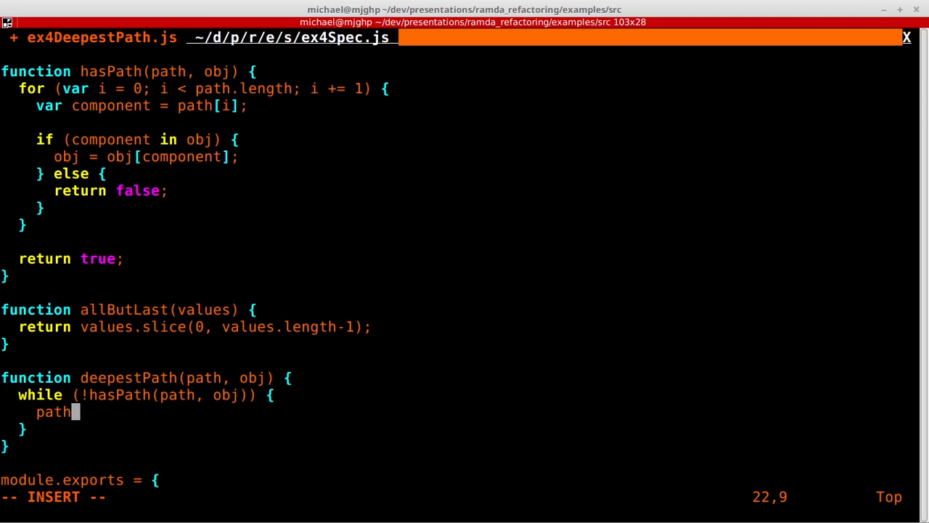
{"action": "type", "text": "= allButLast(path);"}
{"action": "type", "text": "re"}
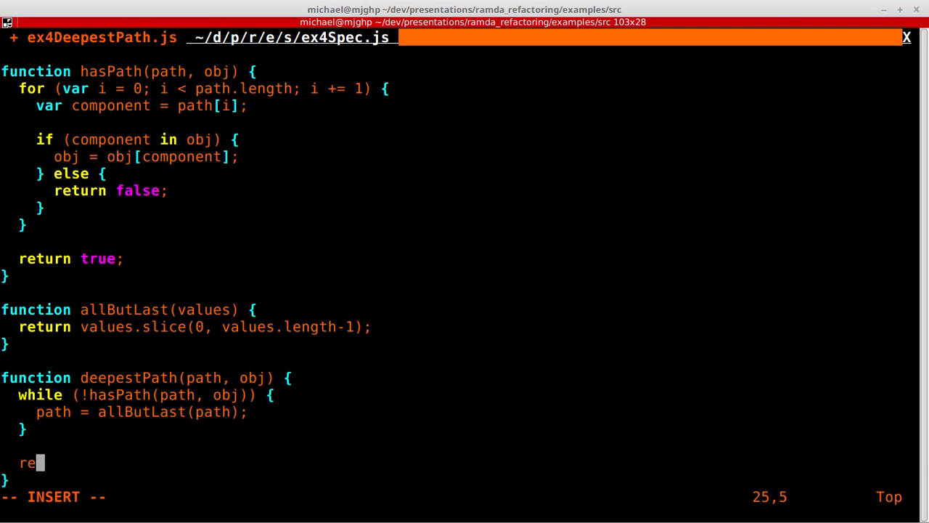
{"action": "type", "text": "turn r"}
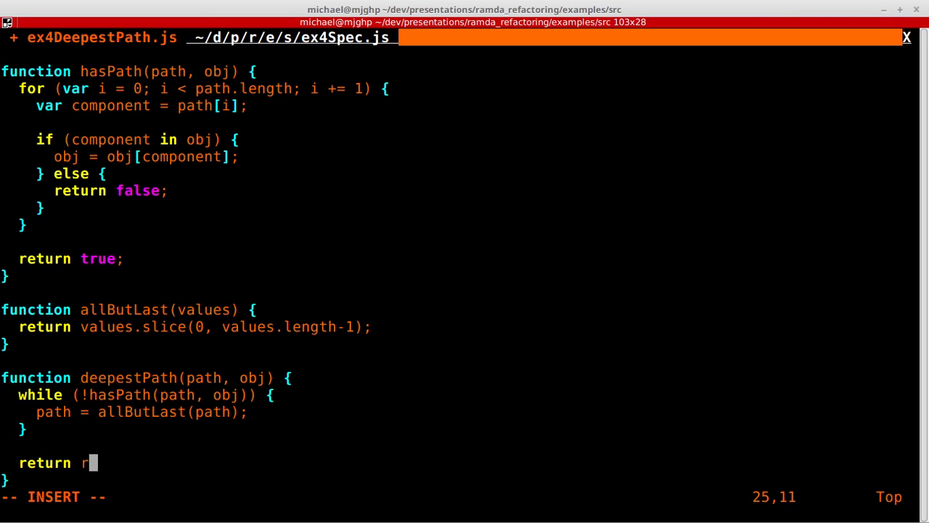
{"action": "type", "text": "path;"}
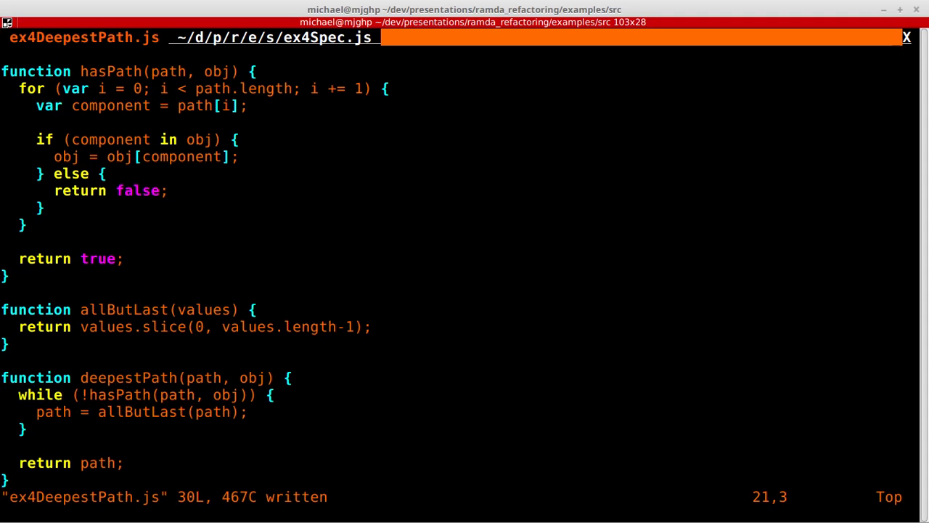
{"action": "key", "text": ":"}
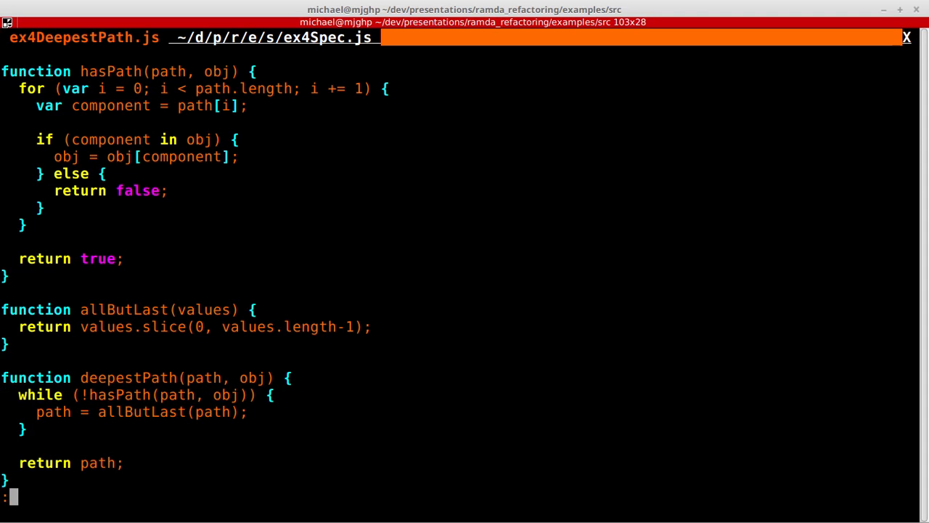
{"action": "key", "text": "Return"}
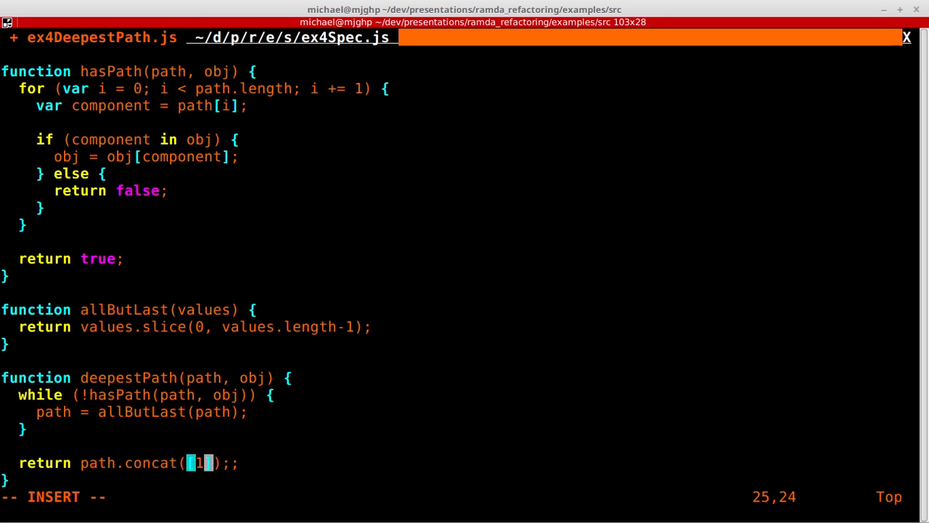
{"action": "type", "text": ":!npm t"}
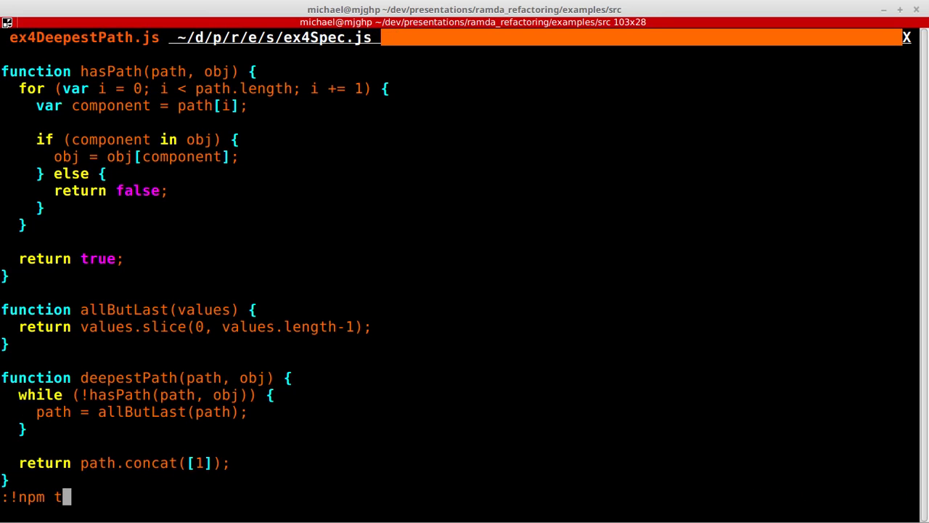
{"action": "key", "text": "Return"}
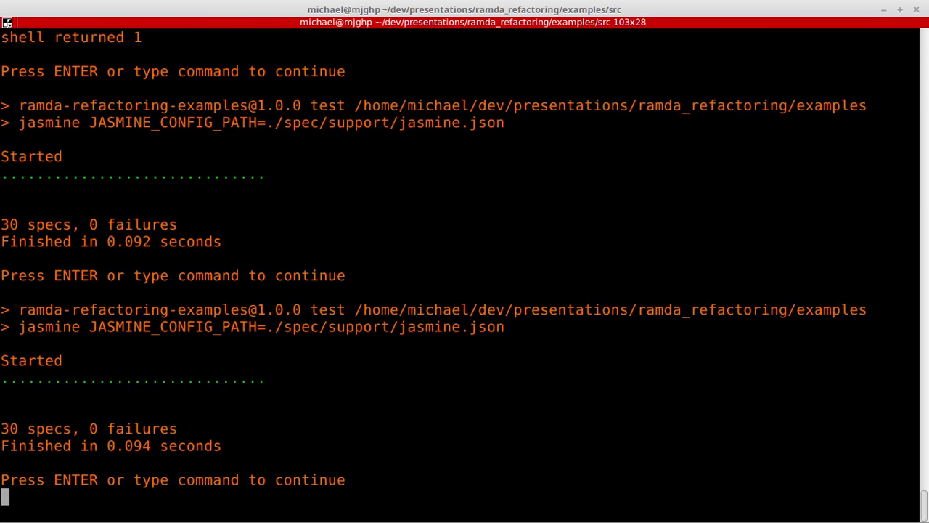
{"action": "key", "text": "Return"}
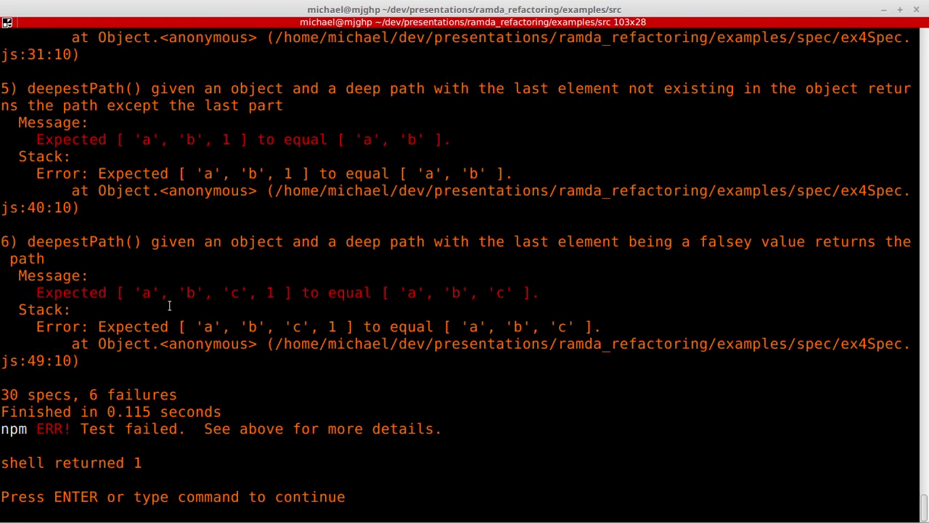
{"action": "left_click_drag", "start_coordinate": [131, 292], "coordinate": [276, 292]}
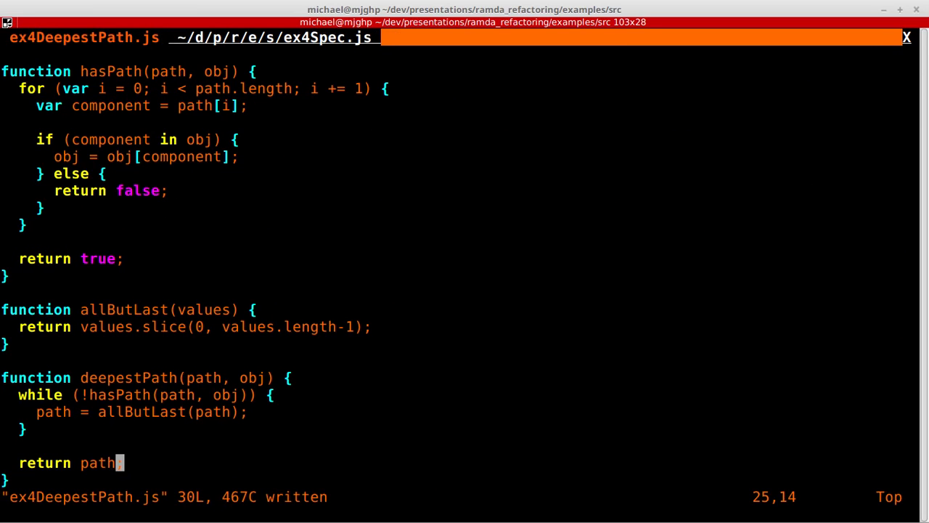
Step: Add const R = require('ramda') at the top and redefine allButLast as R.init
{"action": "key", "text": "gg"}
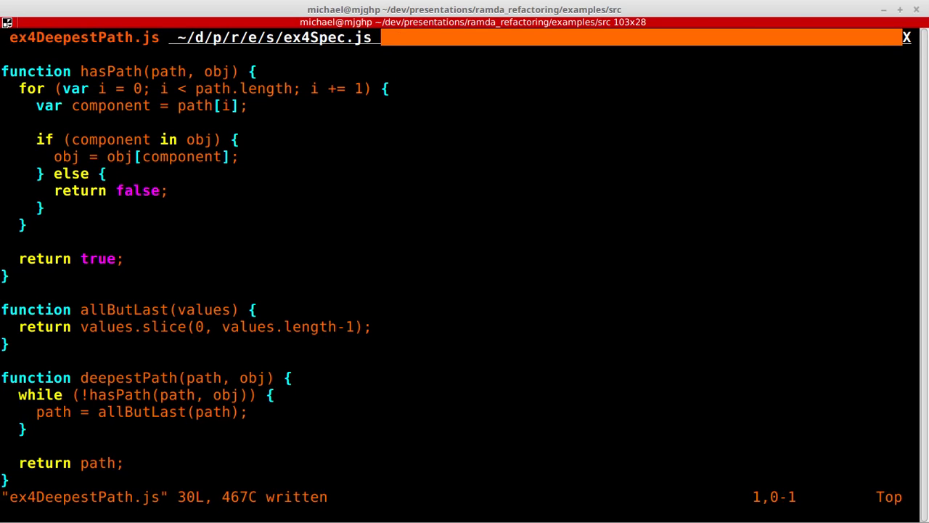
{"action": "type", "text": "const R = requi"}
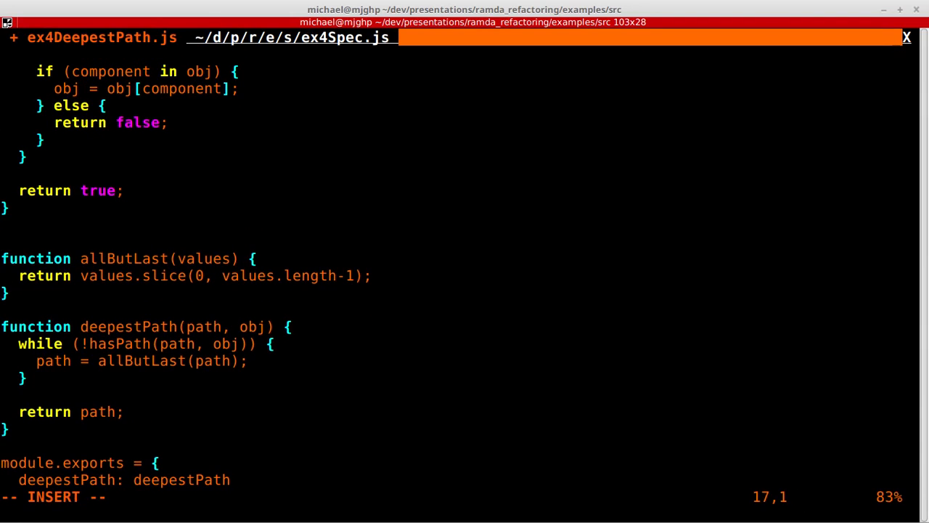
{"action": "type", "text": "const"}
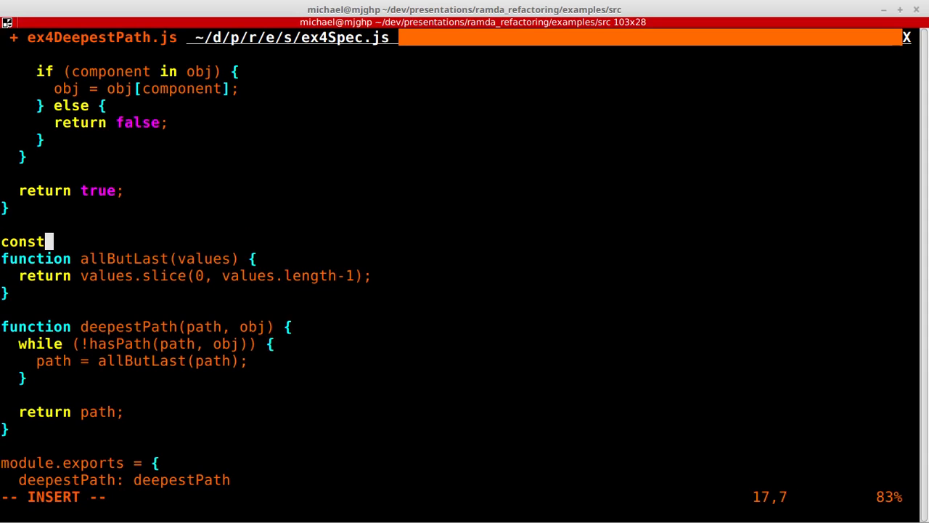
{"action": "type", "text": "allButLast = R.in"}
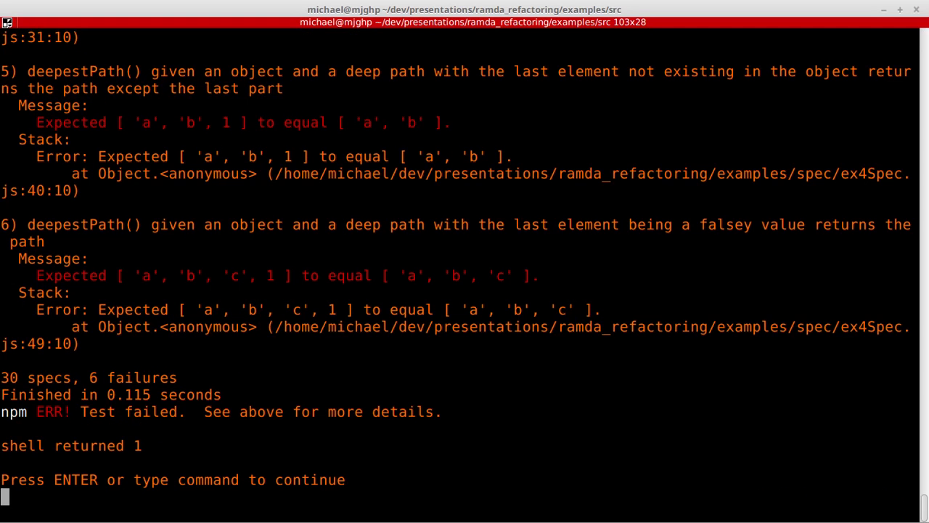
{"action": "key", "text": "Return"}
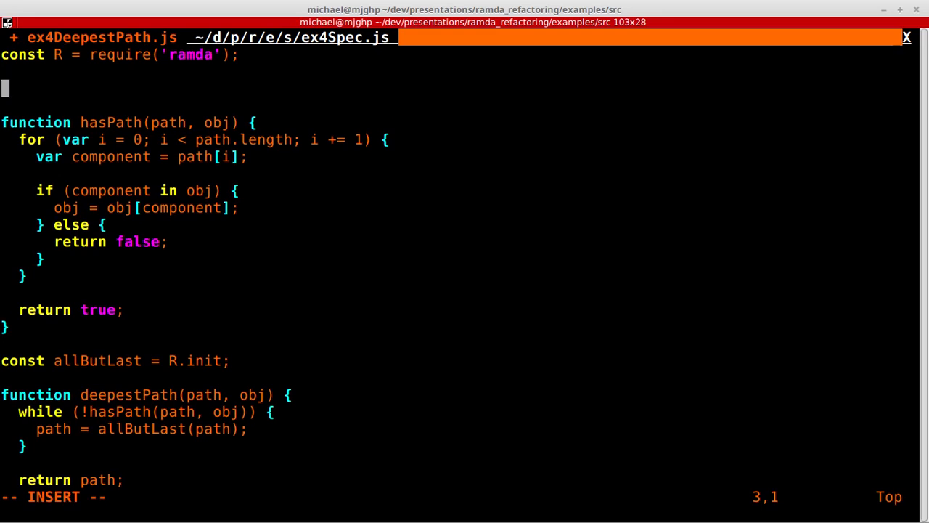
Step: Define const hasPath = R.pathEq(R.__, undefined, R.__); in place of the old function
{"action": "type", "text": "const"}
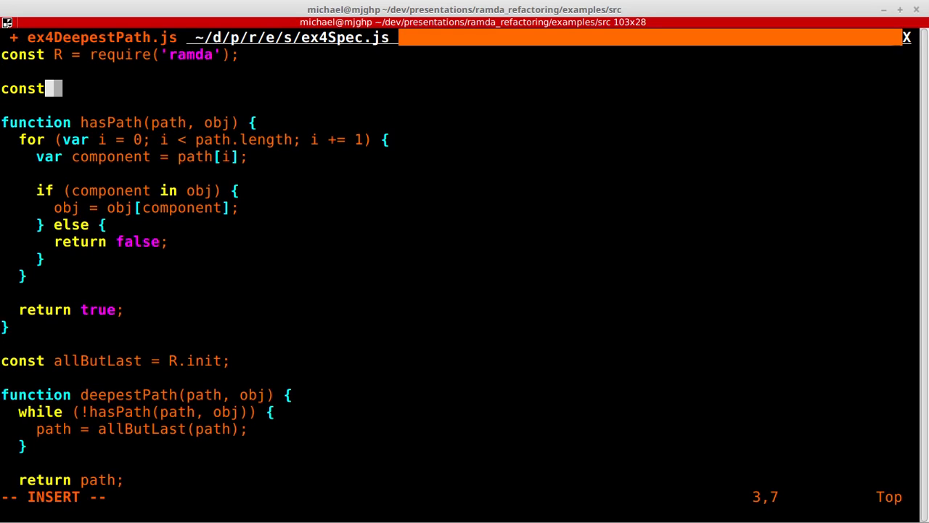
{"action": "type", "text": "has"}
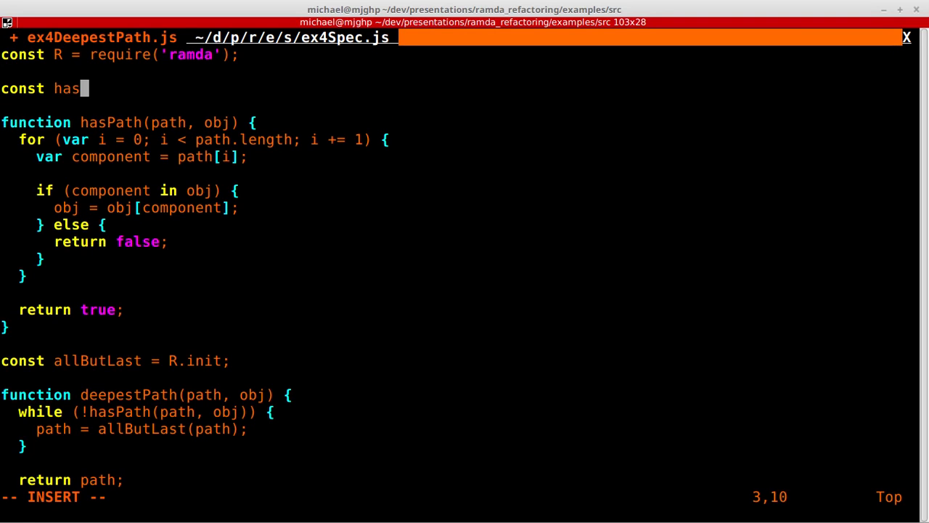
{"action": "type", "text": "Path ="}
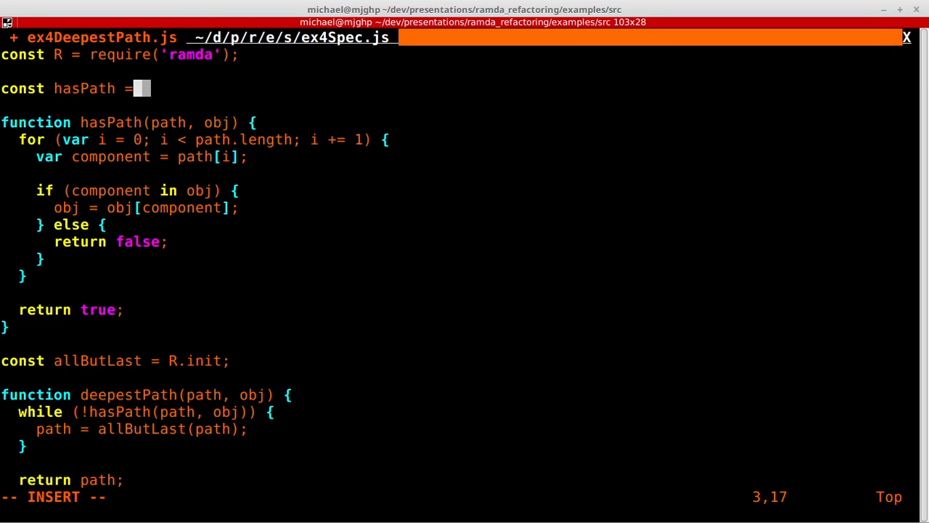
{"action": "type", "text": "R.pathEq"}
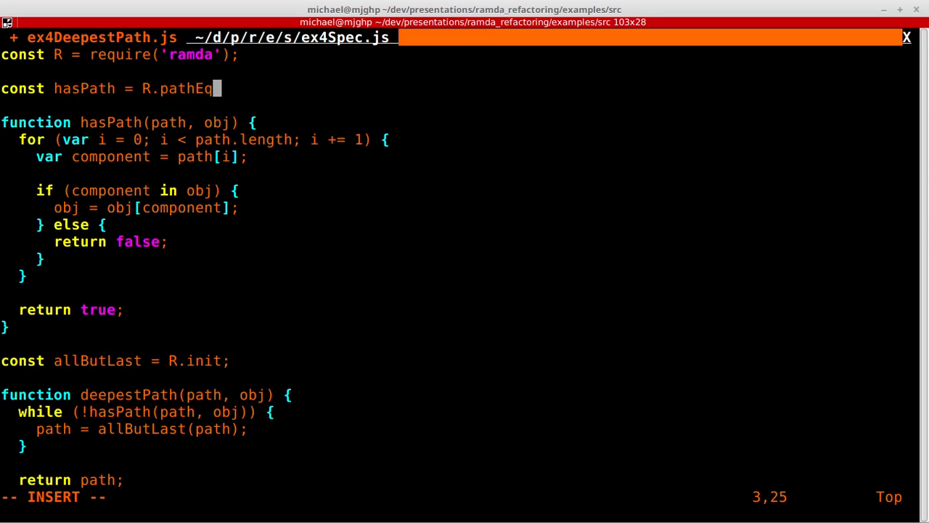
{"action": "type", "text": "("}
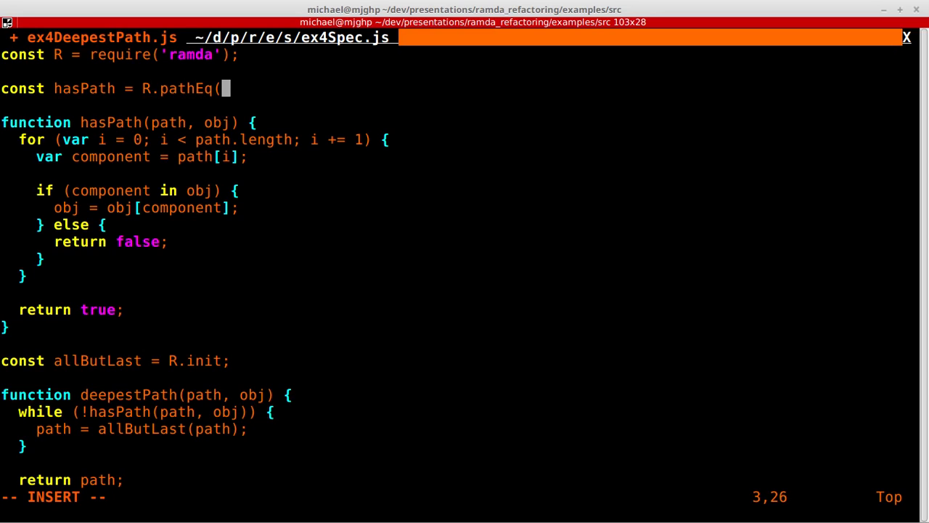
{"action": "type", "text": "R.__,"}
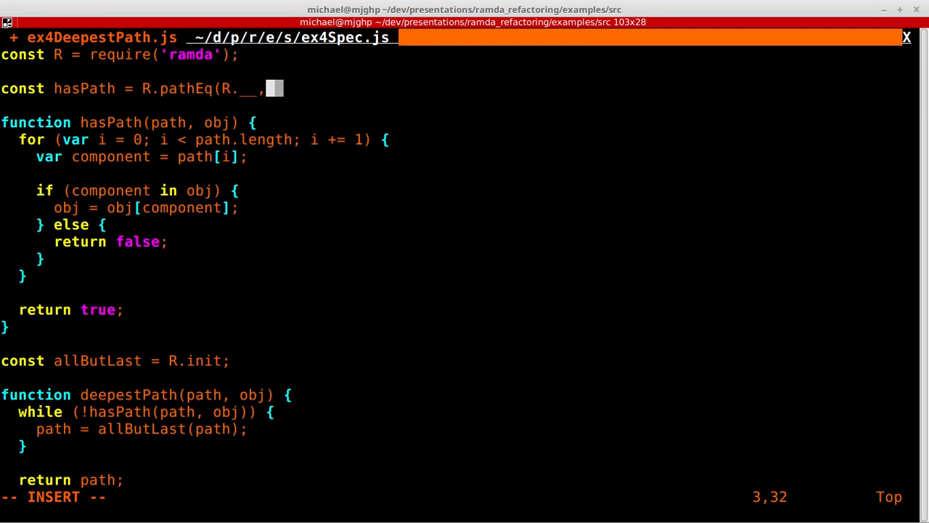
{"action": "type", "text": "und"}
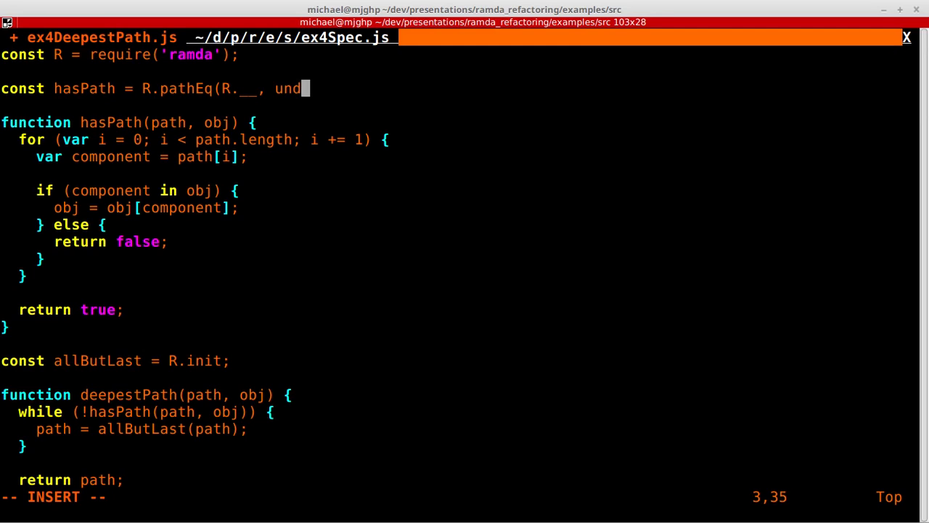
{"action": "type", "text": "efined,"}
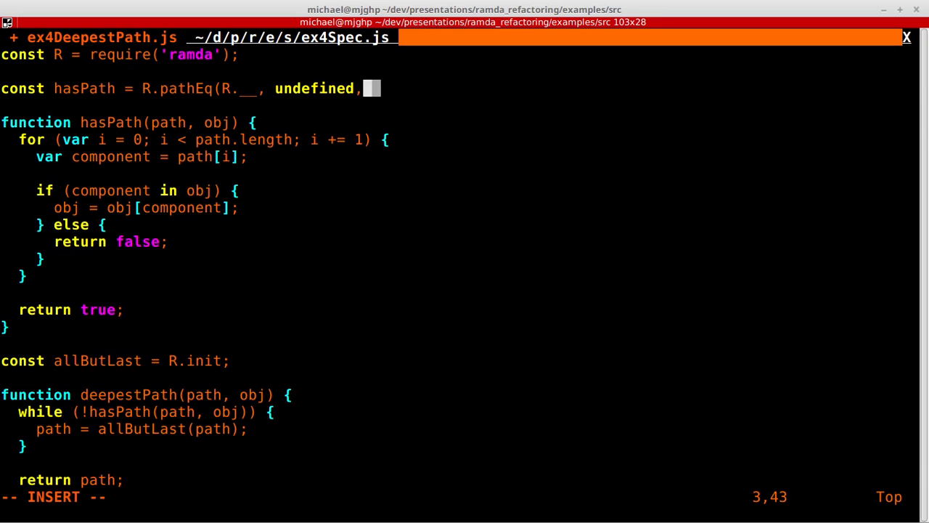
{"action": "type", "text": "R.__);"}
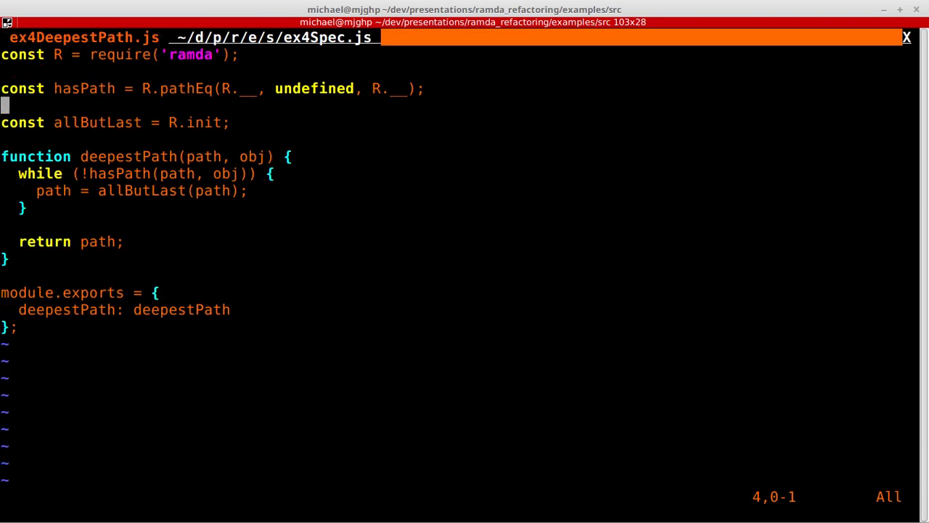
{"action": "key", "text": "Up"}
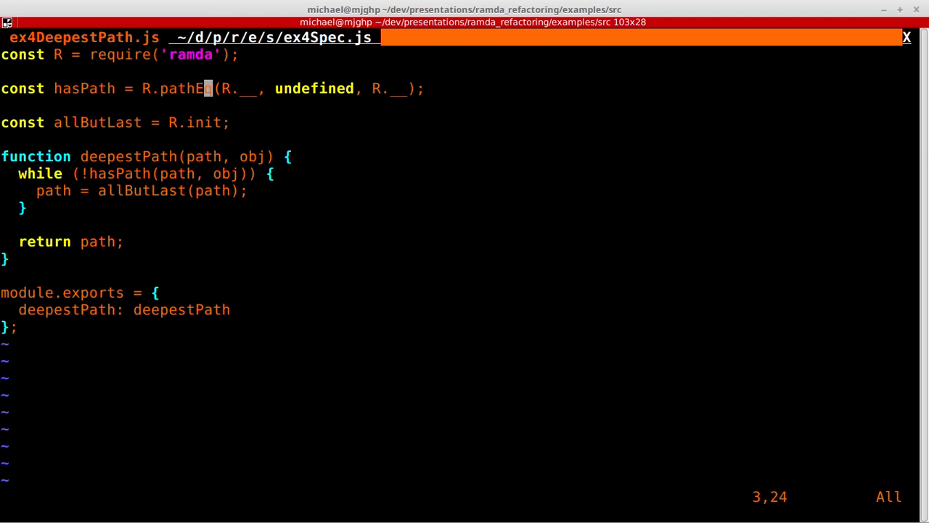
{"action": "key", "text": "v"}
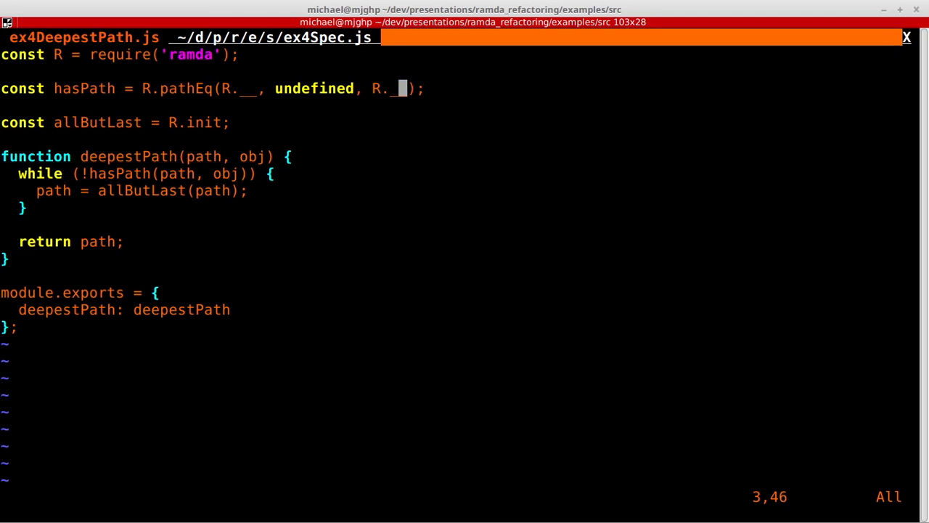
{"action": "key", "text": "i"}
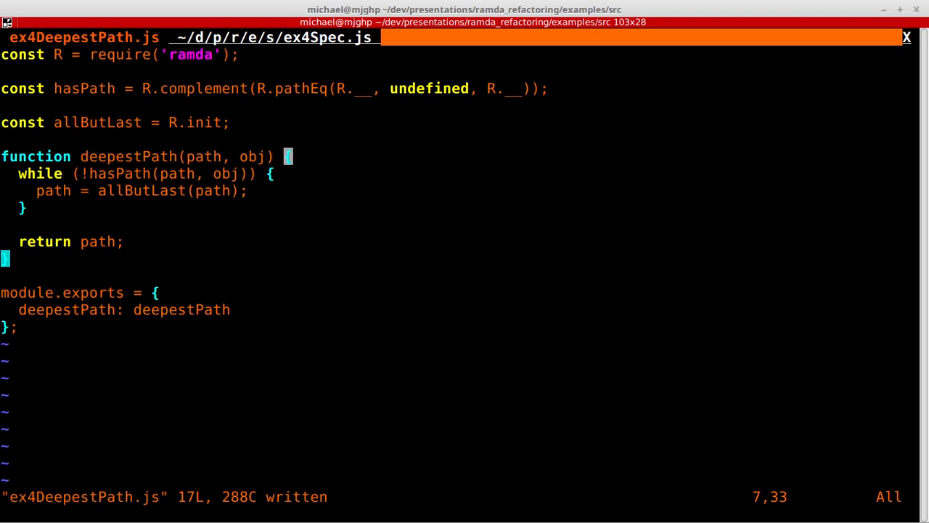
Step: Add the line const deepestPath = R.until(pred, modifier); above the old deepestPath function
{"action": "key", "text": "V"}
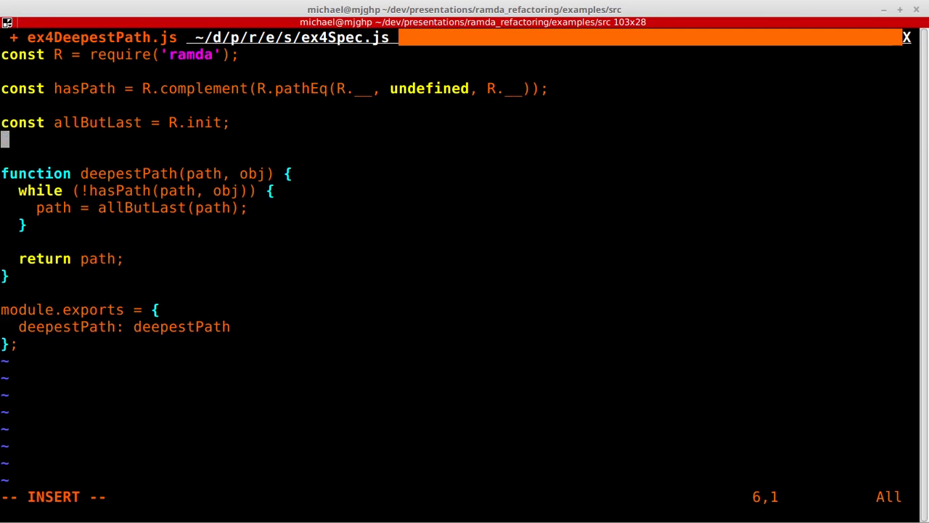
{"action": "type", "text": "const d"}
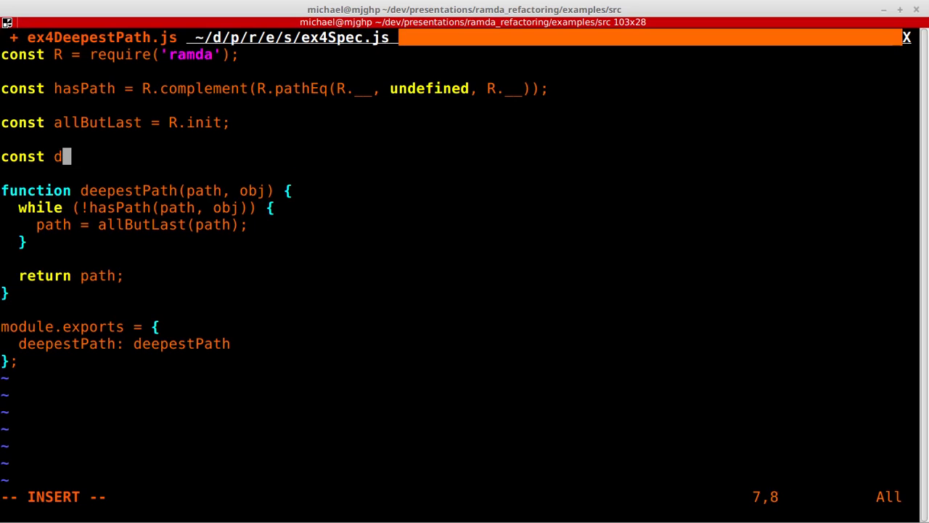
{"action": "type", "text": "eepestPath = R."}
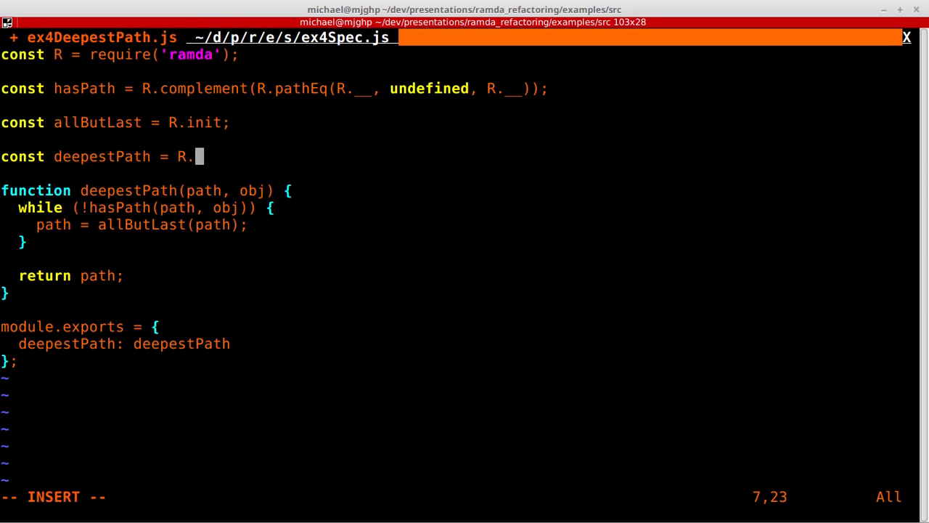
{"action": "type", "text": "until();"}
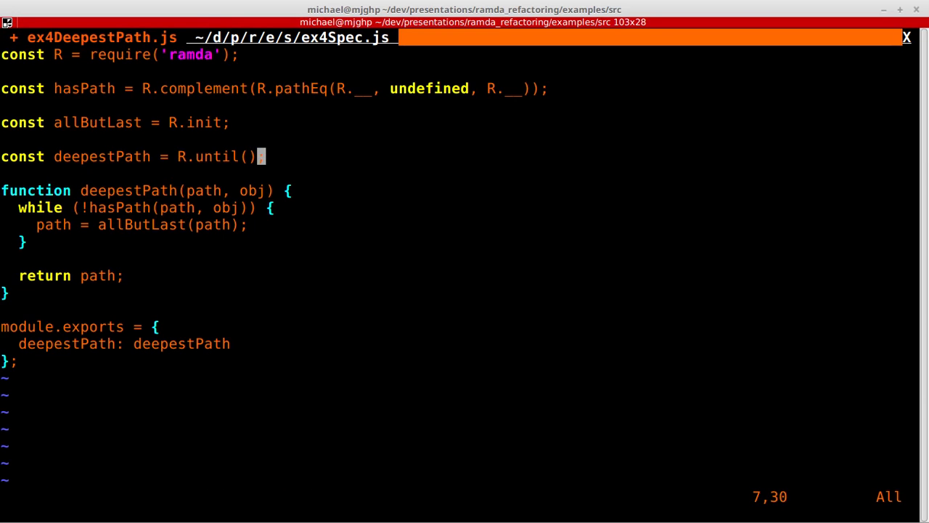
{"action": "key", "text": "i"}
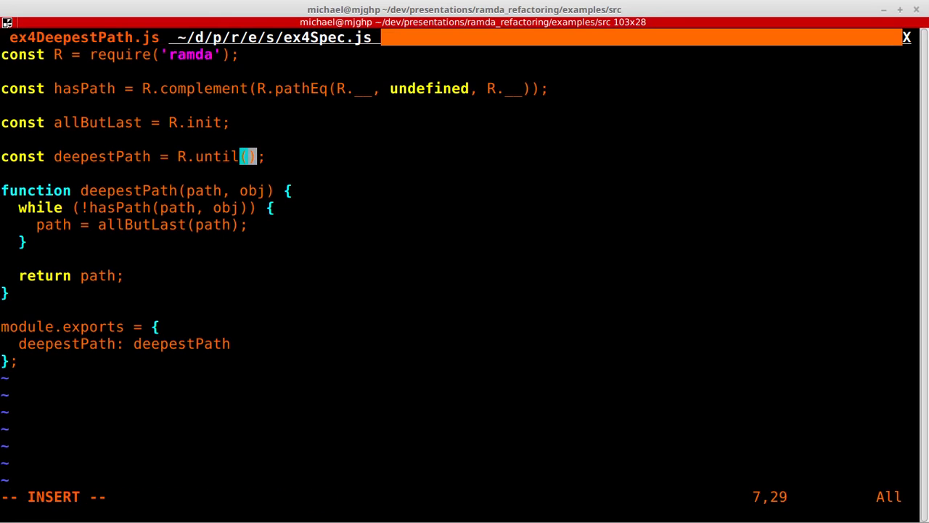
{"action": "type", "text": "pre"}
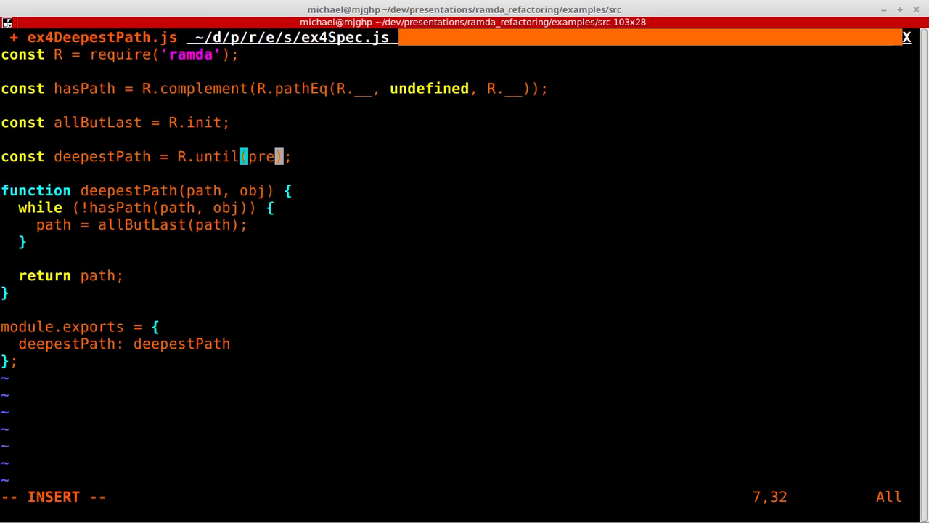
{"action": "type", "text": "d,"}
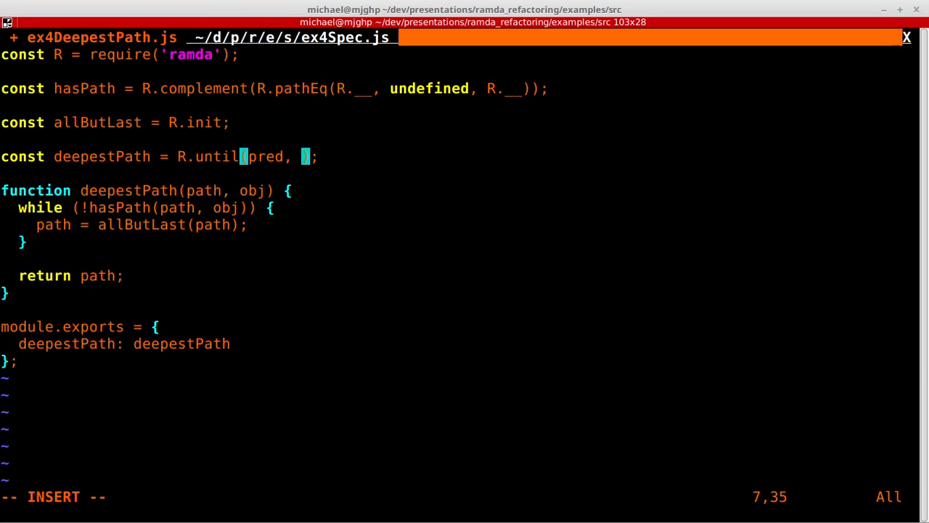
{"action": "type", "text": "modifier"}
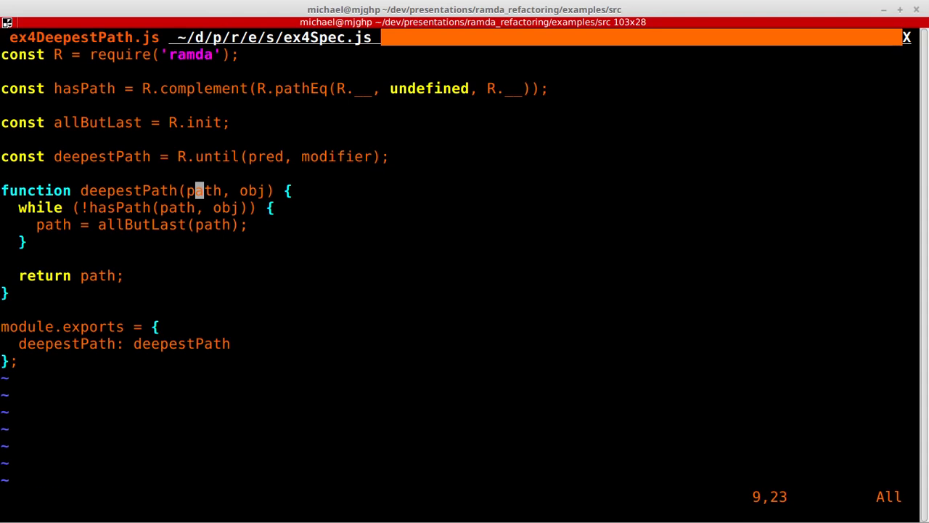
{"action": "key", "text": "i"}
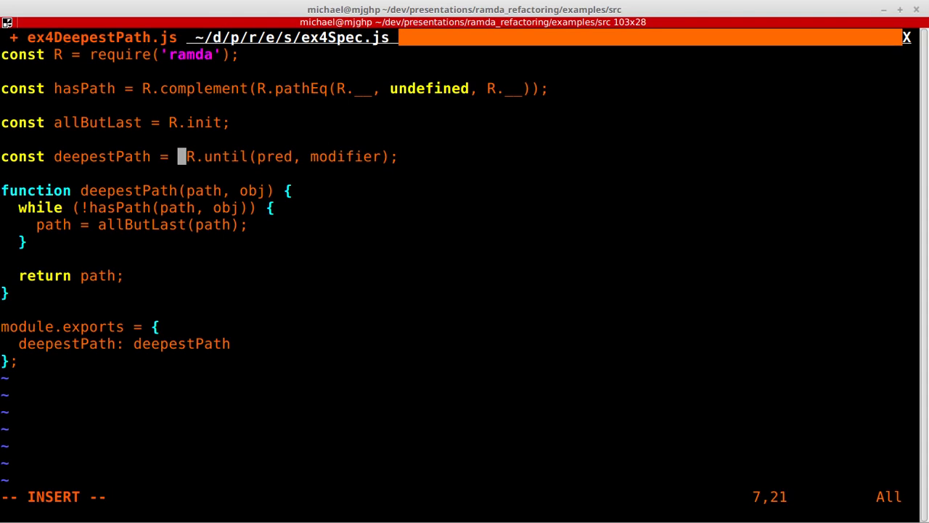
Step: Prefix R.until with (path, obj) =>, apply it to (path), and start a hasPath predicate
{"action": "type", "text": "(path, obj) ="}
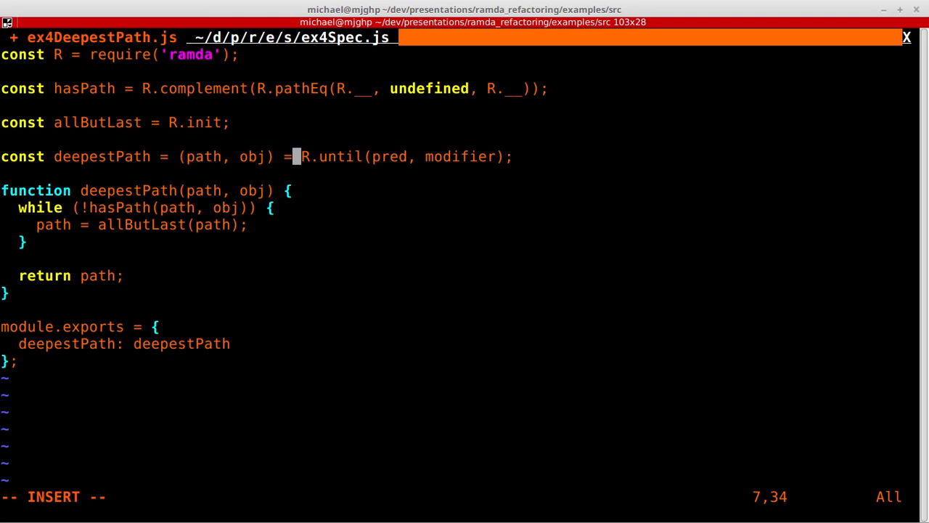
{"action": "type", "text": ">"}
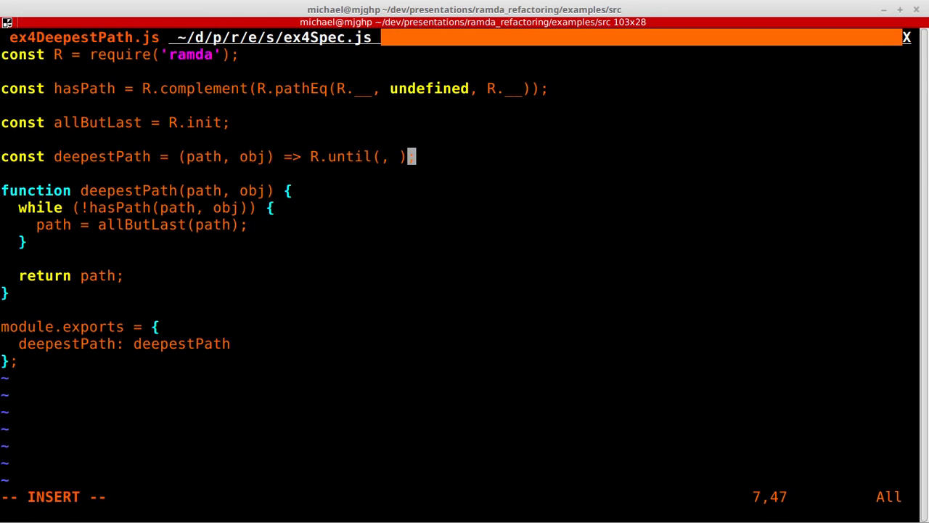
{"action": "type", "text": "(path)"}
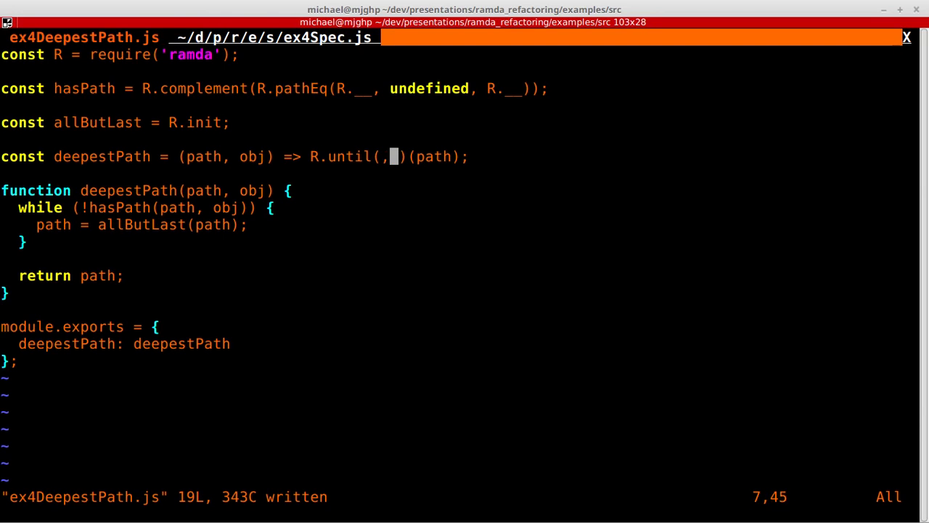
{"action": "type", "text": "hasPath()"}
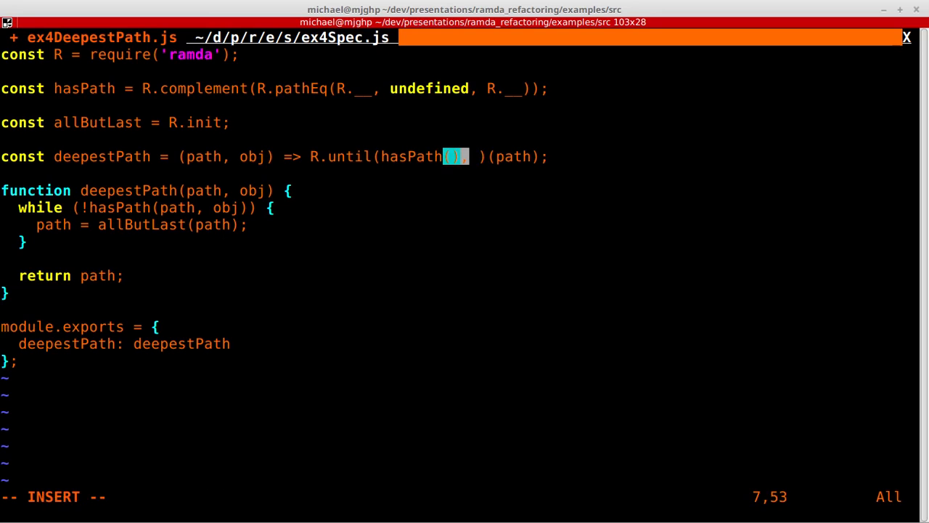
{"action": "key", "text": "BackSpace"}
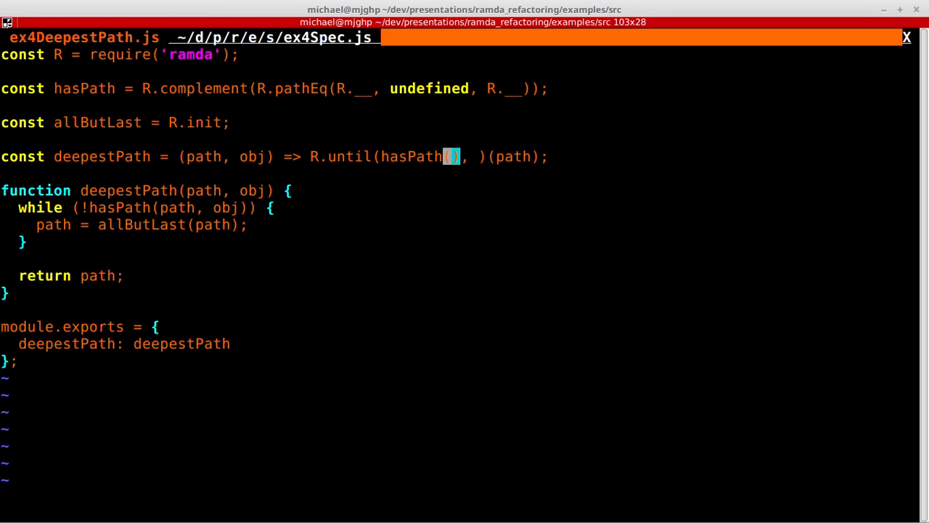
Step: Use hasPath(R.__, obj) and allButLast as until's arguments, then run :!npm t
{"action": "type", "text": "R.__,"}
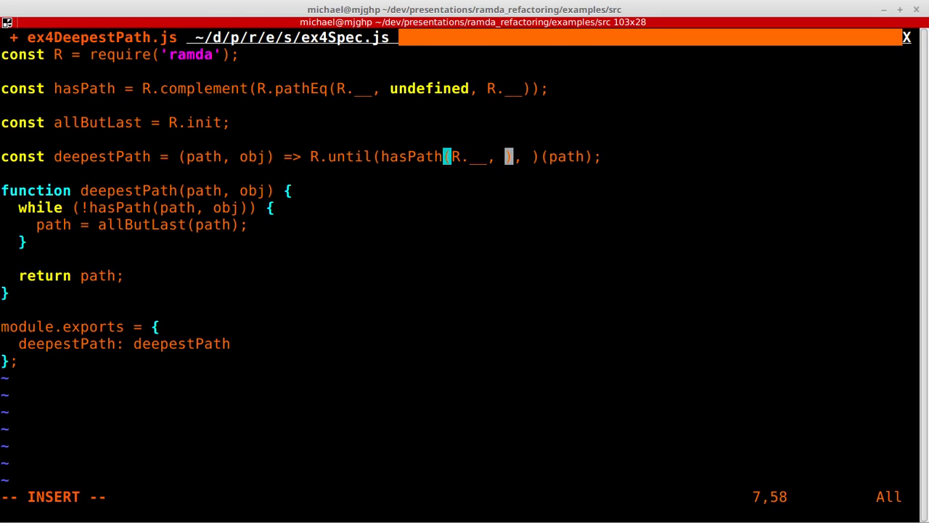
{"action": "type", "text": "obj"}
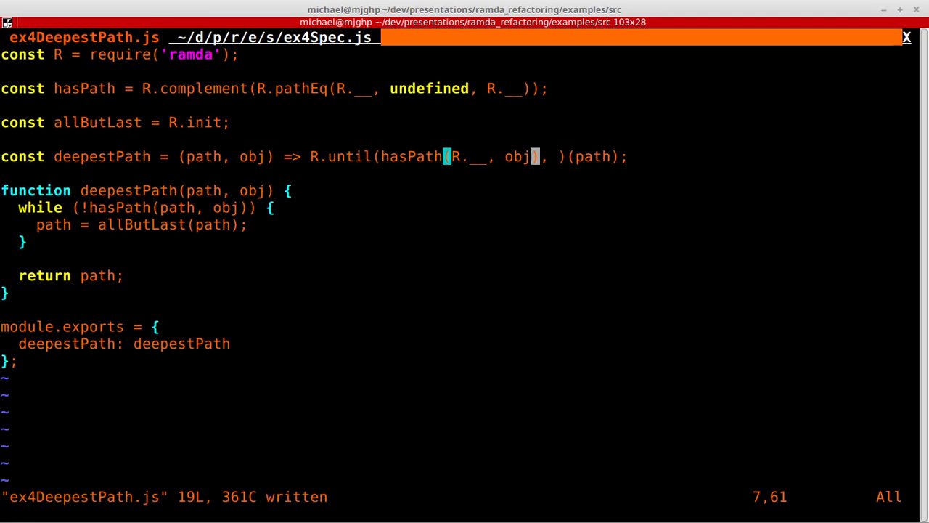
{"action": "key", "text": "i"}
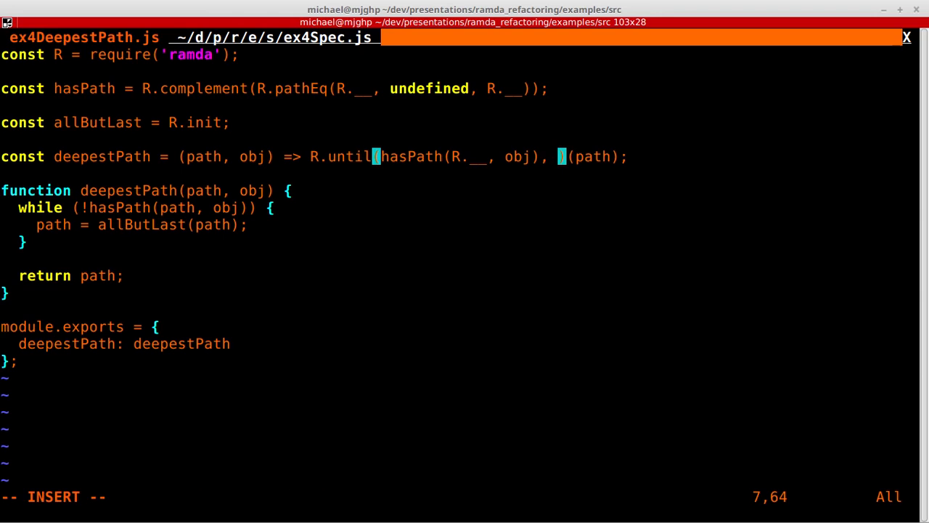
{"action": "type", "text": "allButLast"}
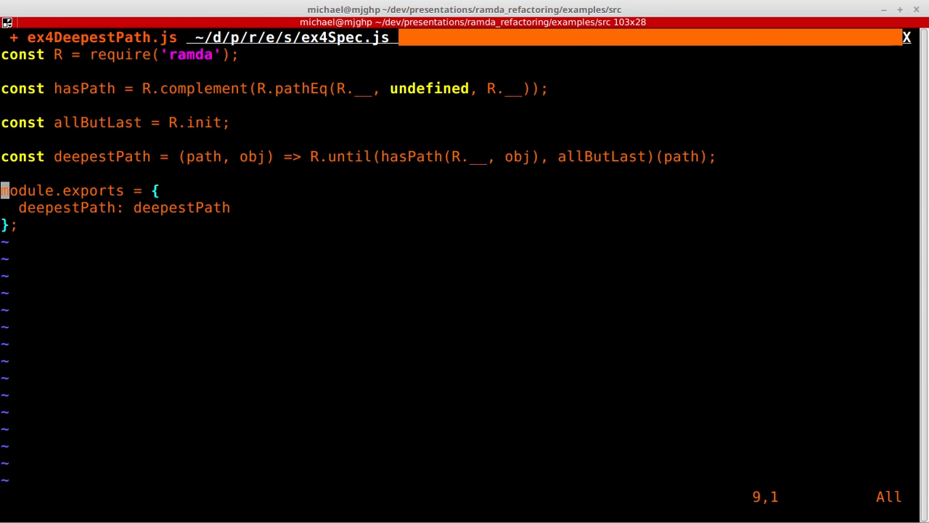
{"action": "type", "text": ":!npm t"}
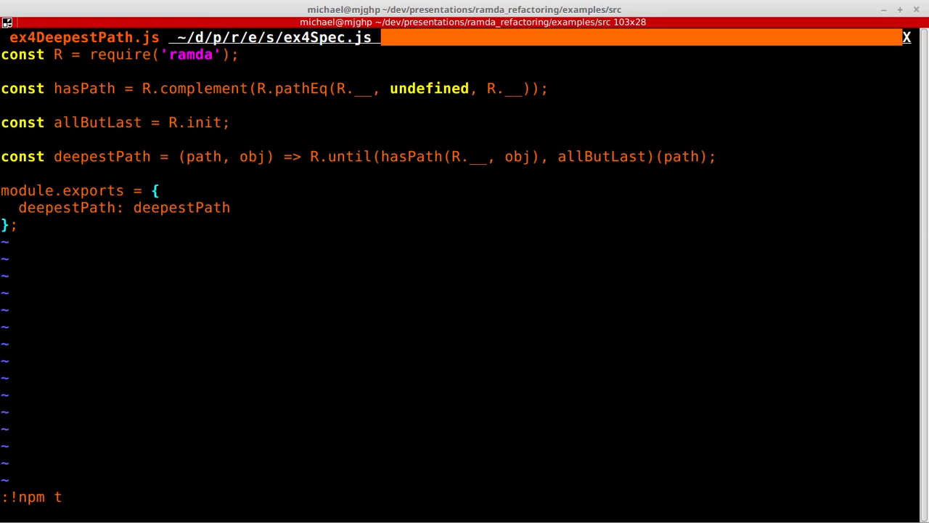
{"action": "key", "text": "Return"}
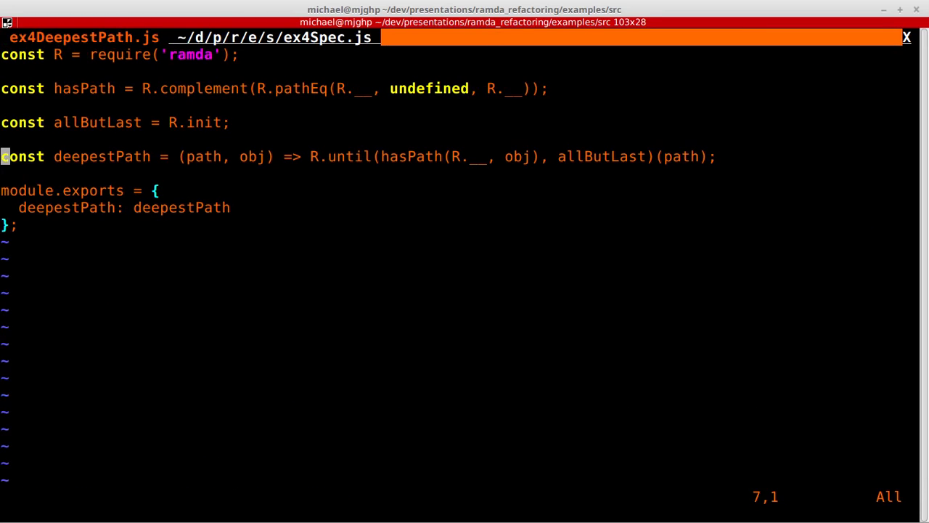
{"action": "key", "text": "V"}
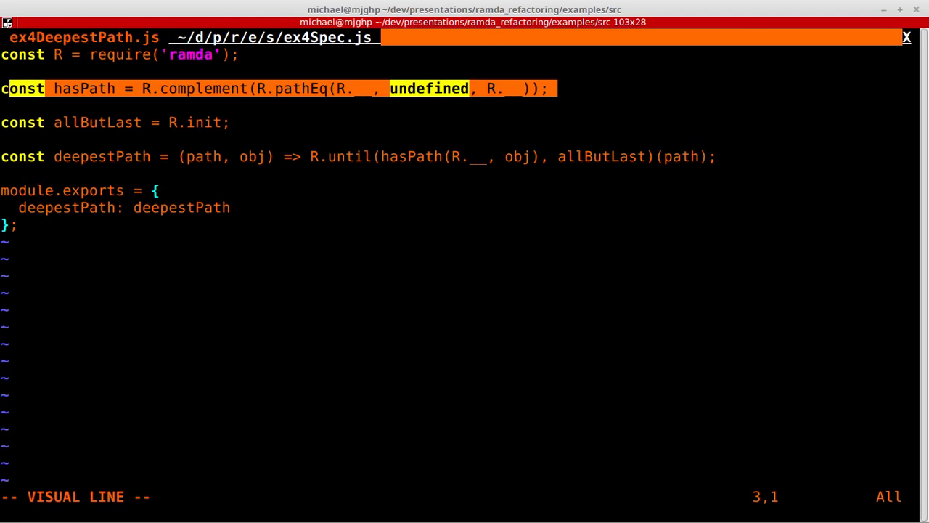
{"action": "key", "text": "Escape"}
{"action": "type", "text": "{ a"}
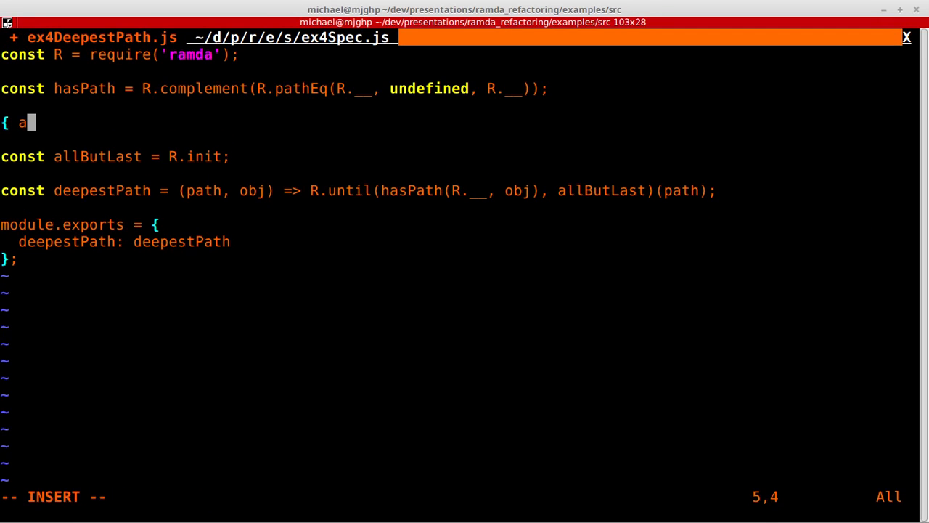
{"action": "type", "text": ": undefeind"}
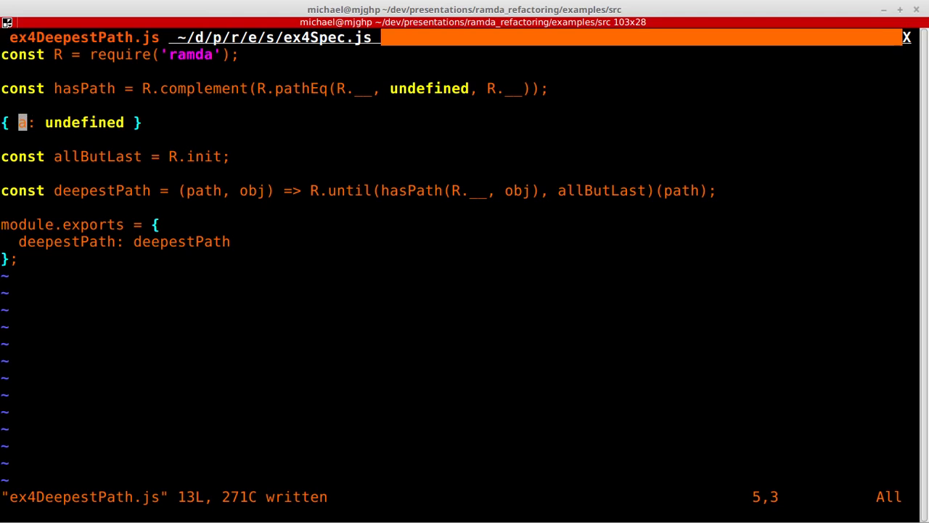
{"action": "key", "text": "V"}
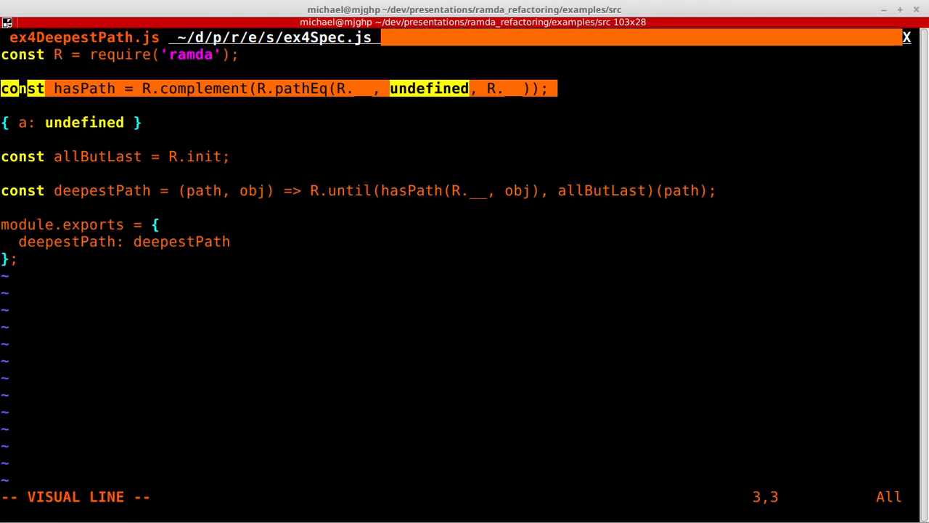
{"action": "key", "text": "j"}
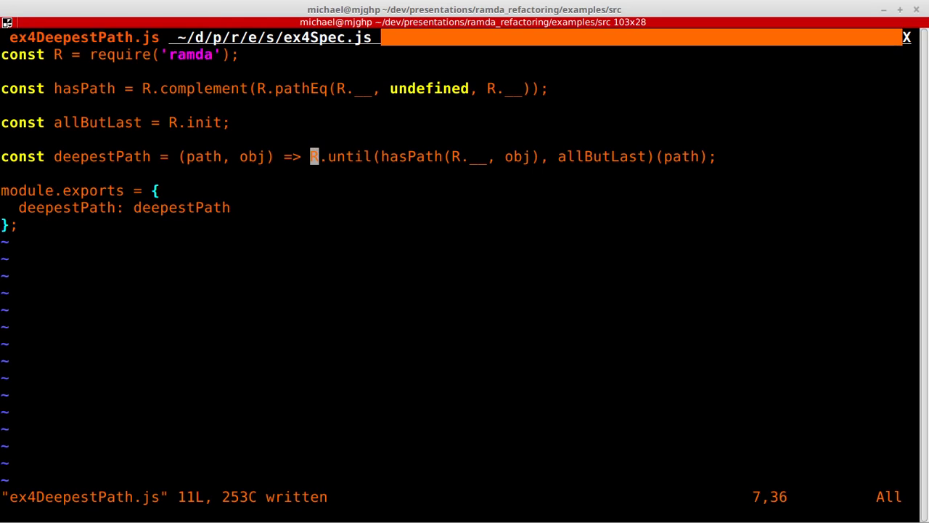
Step: Add const pathIn = R.flip(hasPath); use pathIn(obj) as the predicate and rerun tests
{"action": "key", "text": "v"}
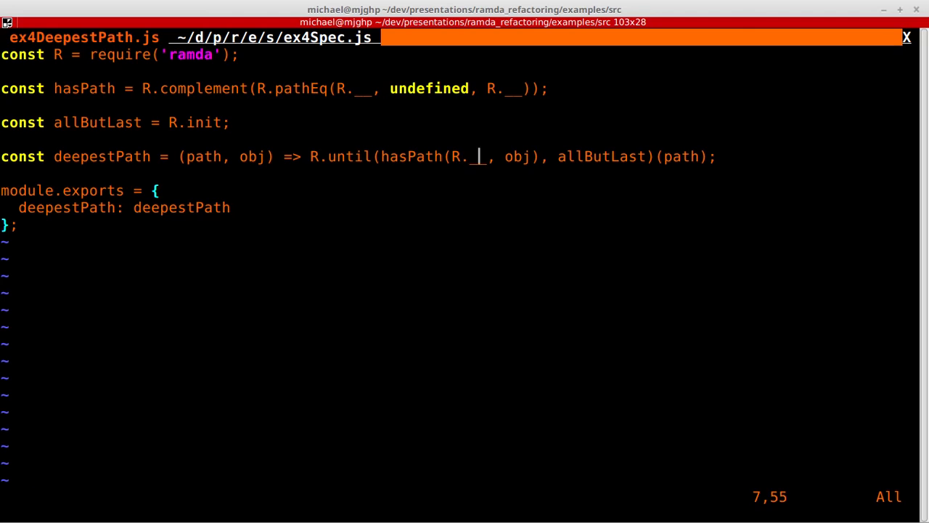
{"action": "key", "text": "Up"}
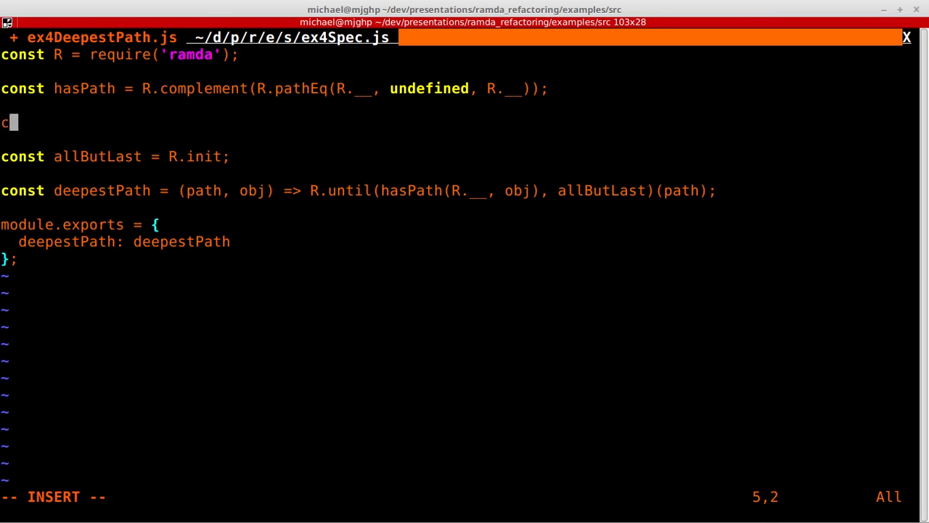
{"action": "type", "text": "onst Path"}
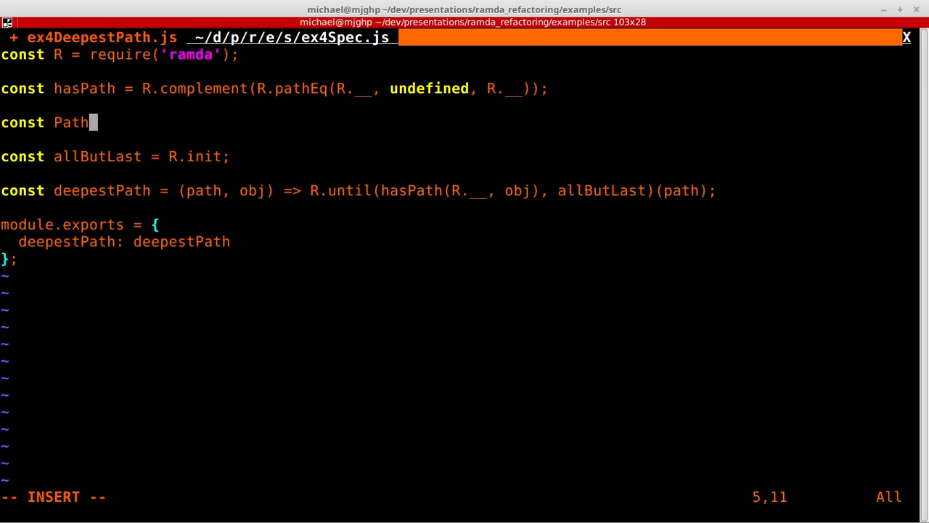
{"action": "type", "text": "In = R."}
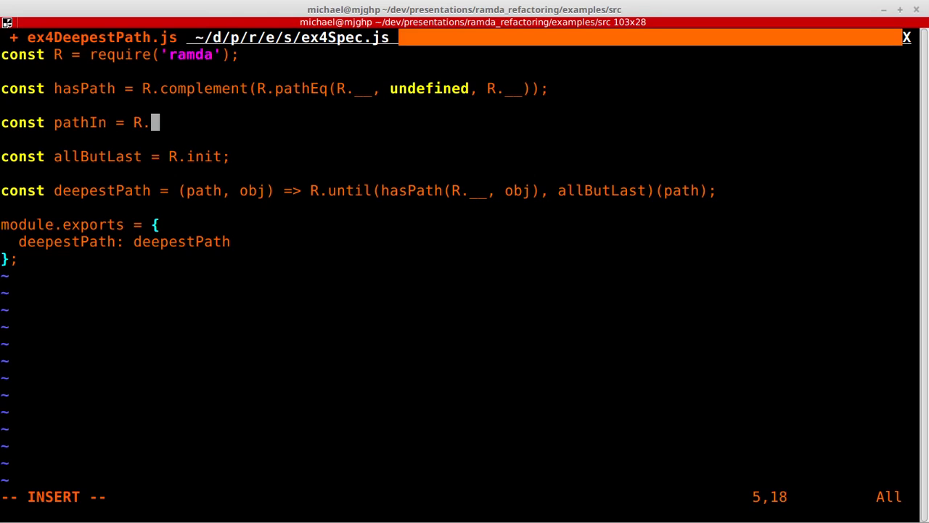
{"action": "type", "text": "flip(has"}
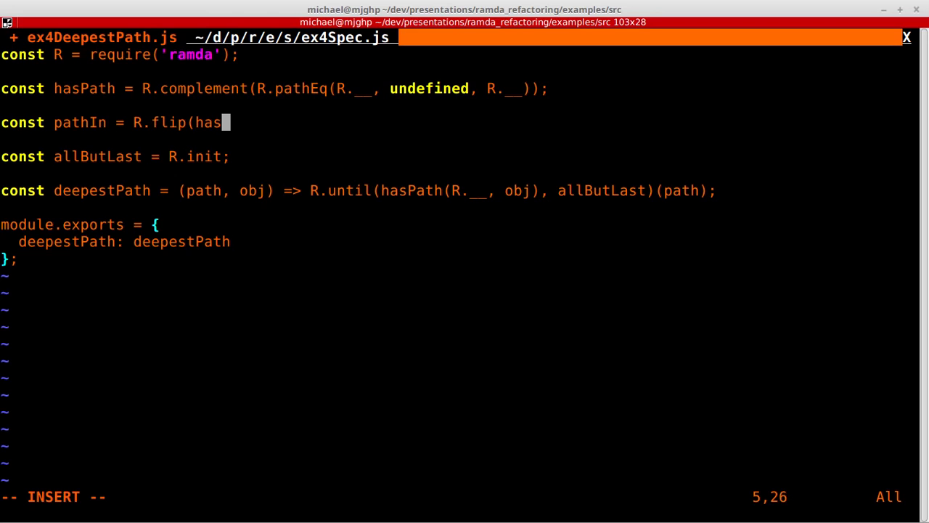
{"action": "type", "text": "Path);"}
{"action": "left_click", "coordinate": [465, 496]}
{"action": "type", "text": ":!npm t"}
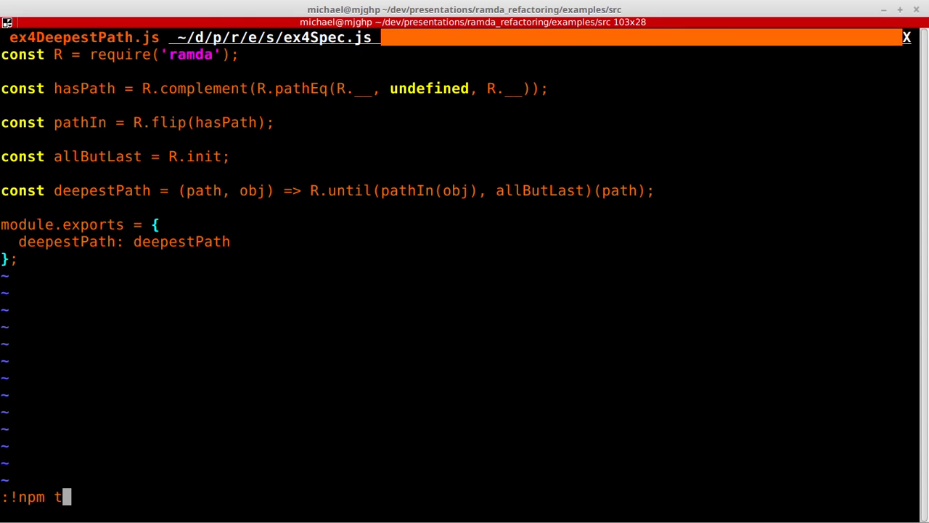
{"action": "key", "text": "Return"}
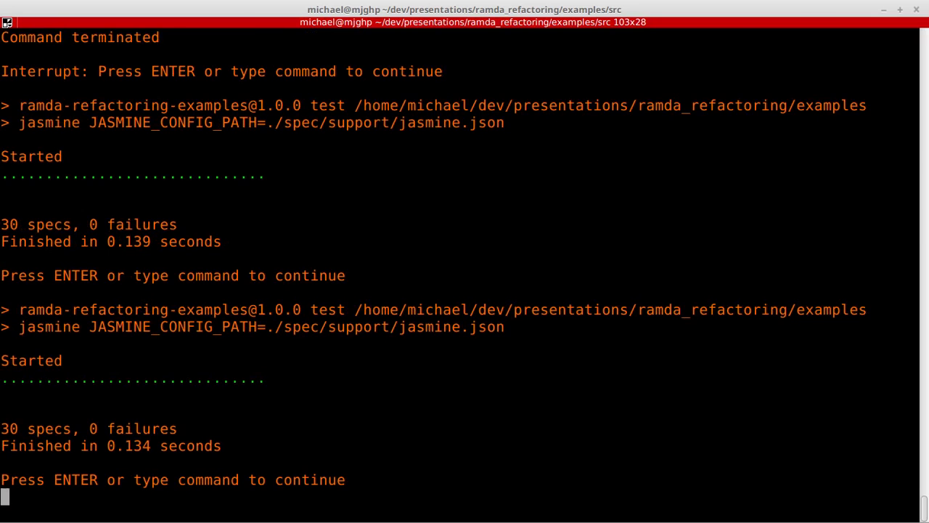